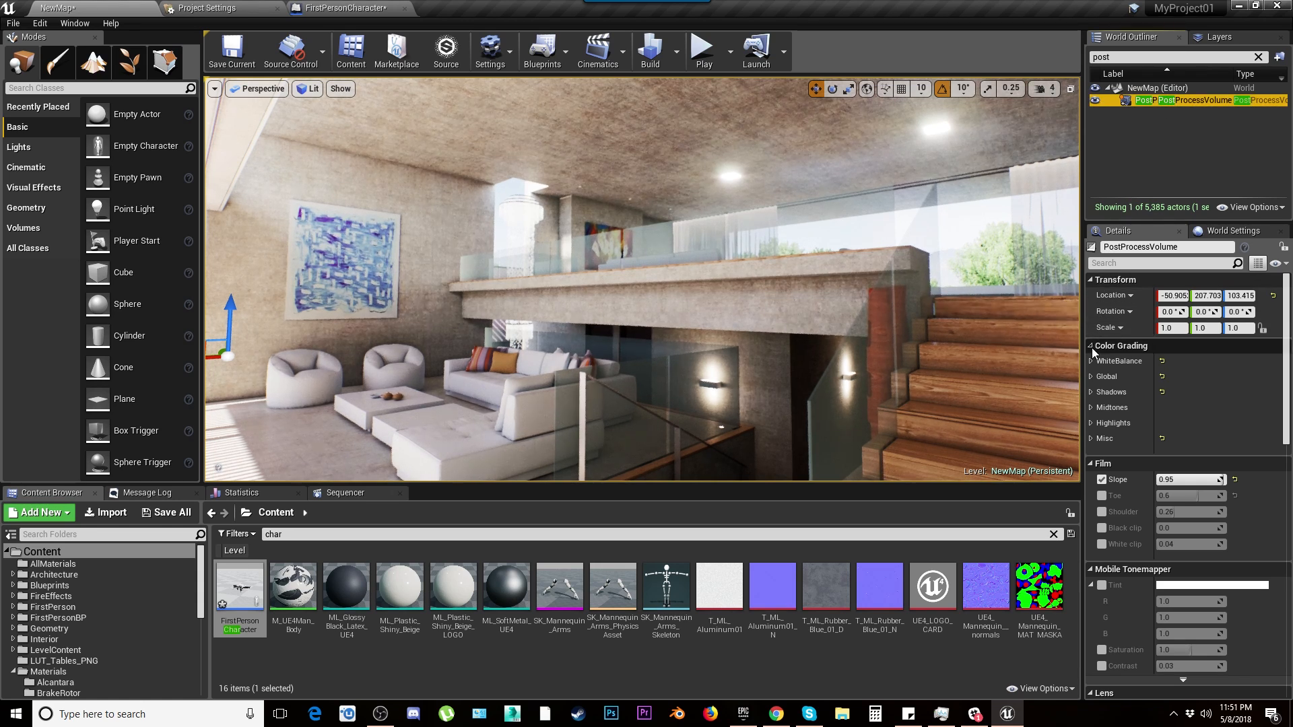
Expand WhiteBalance and enable the Temp override at 7000
click(1091, 361)
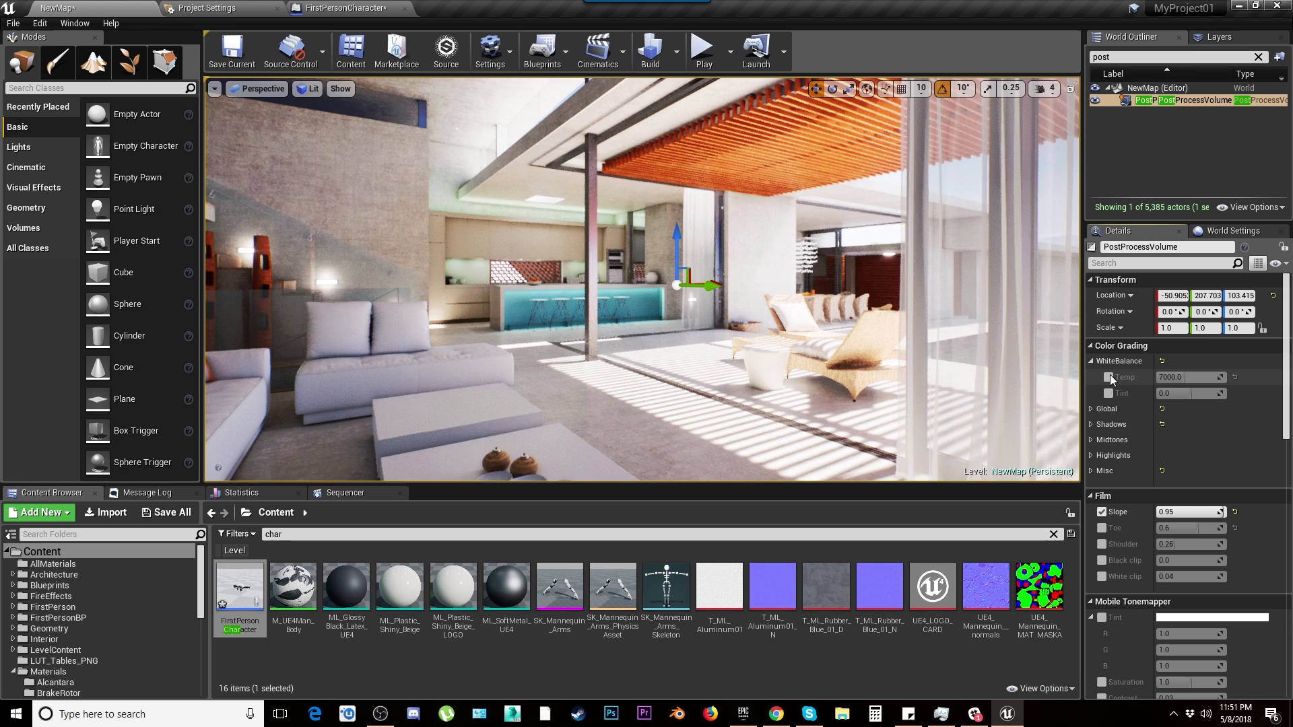
click(1107, 377)
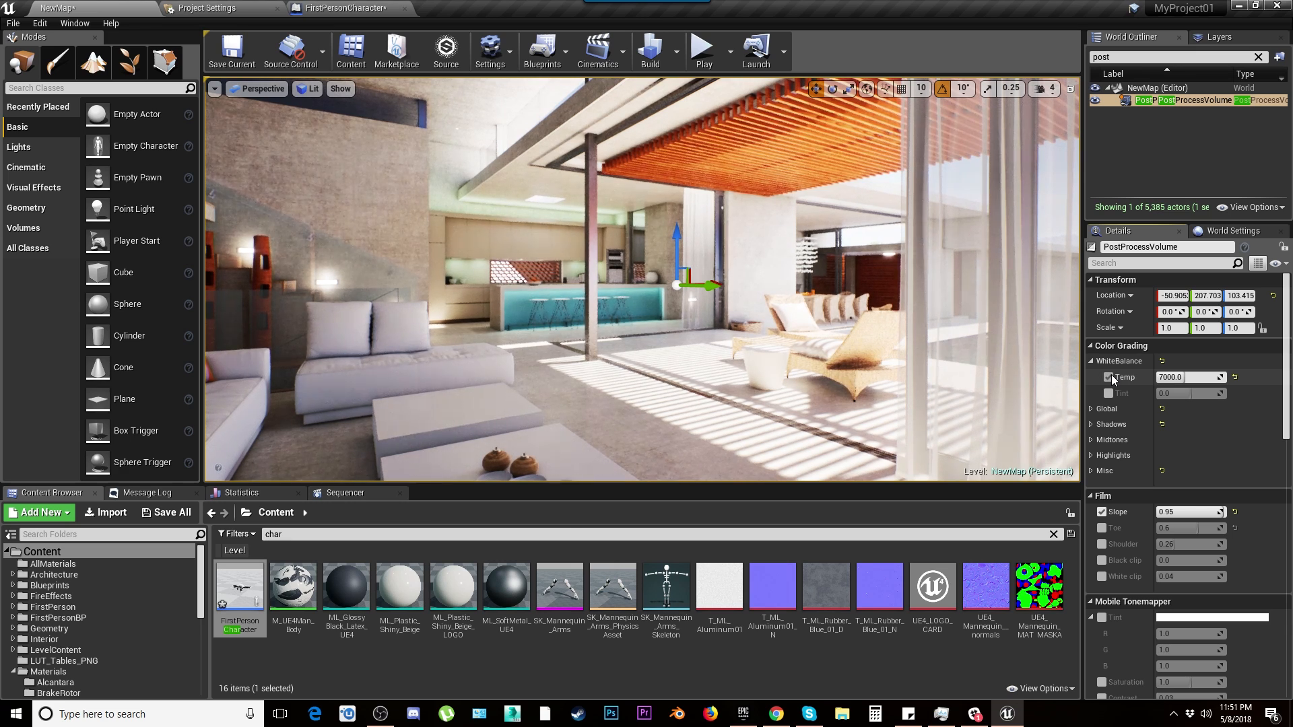
click(1109, 377)
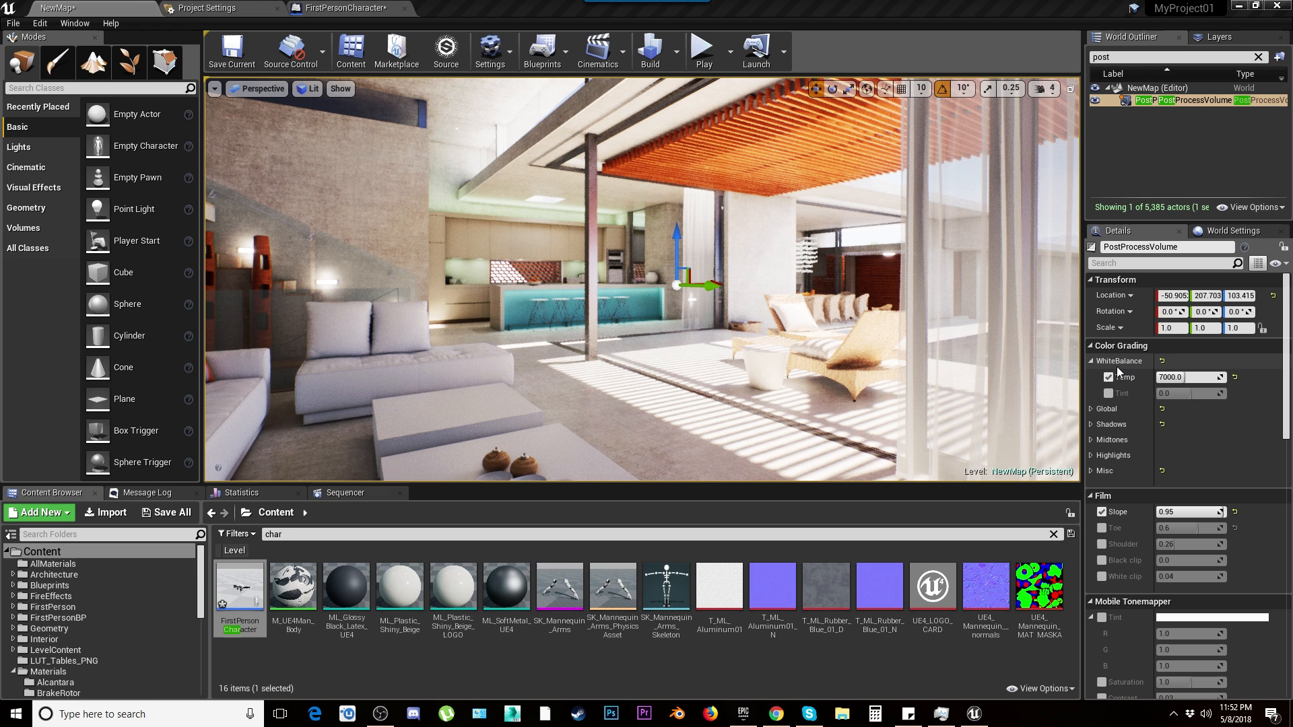
Enable global Contrast, Gamma and Gain overrides, with Contrast and Gain at 1.15
click(1108, 377)
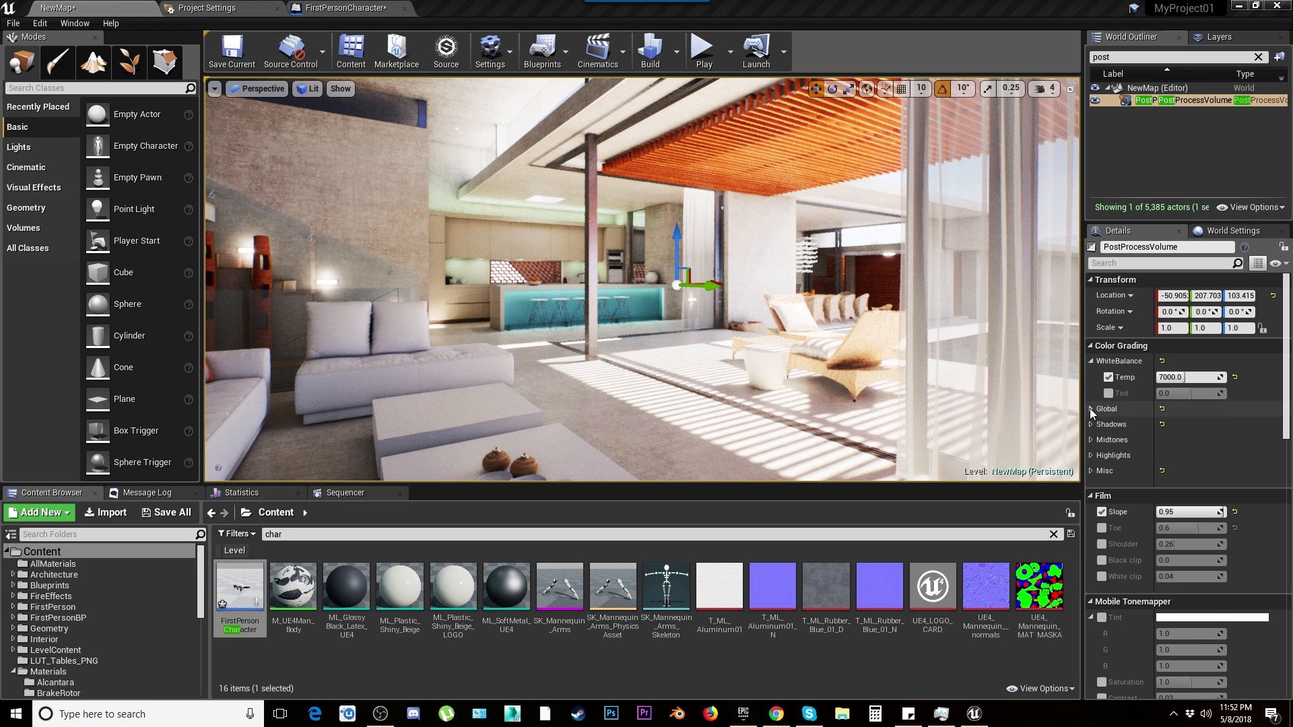
click(1090, 408)
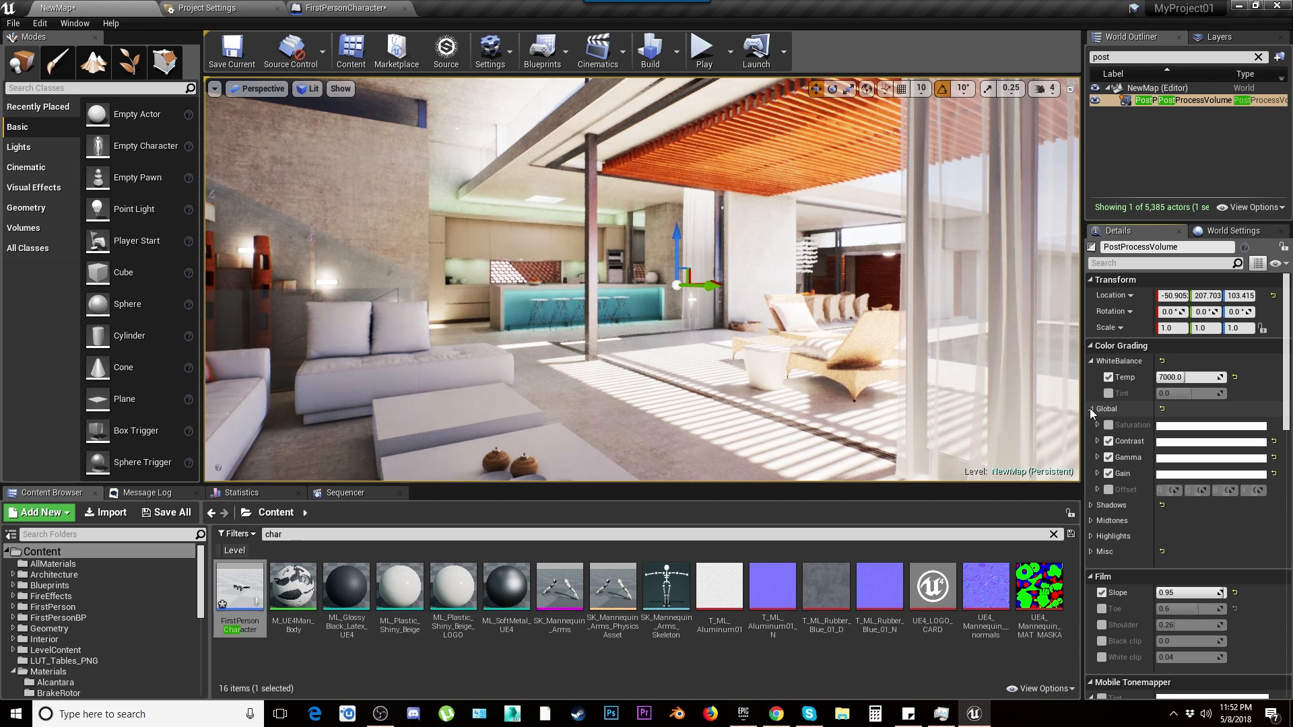
click(1108, 440)
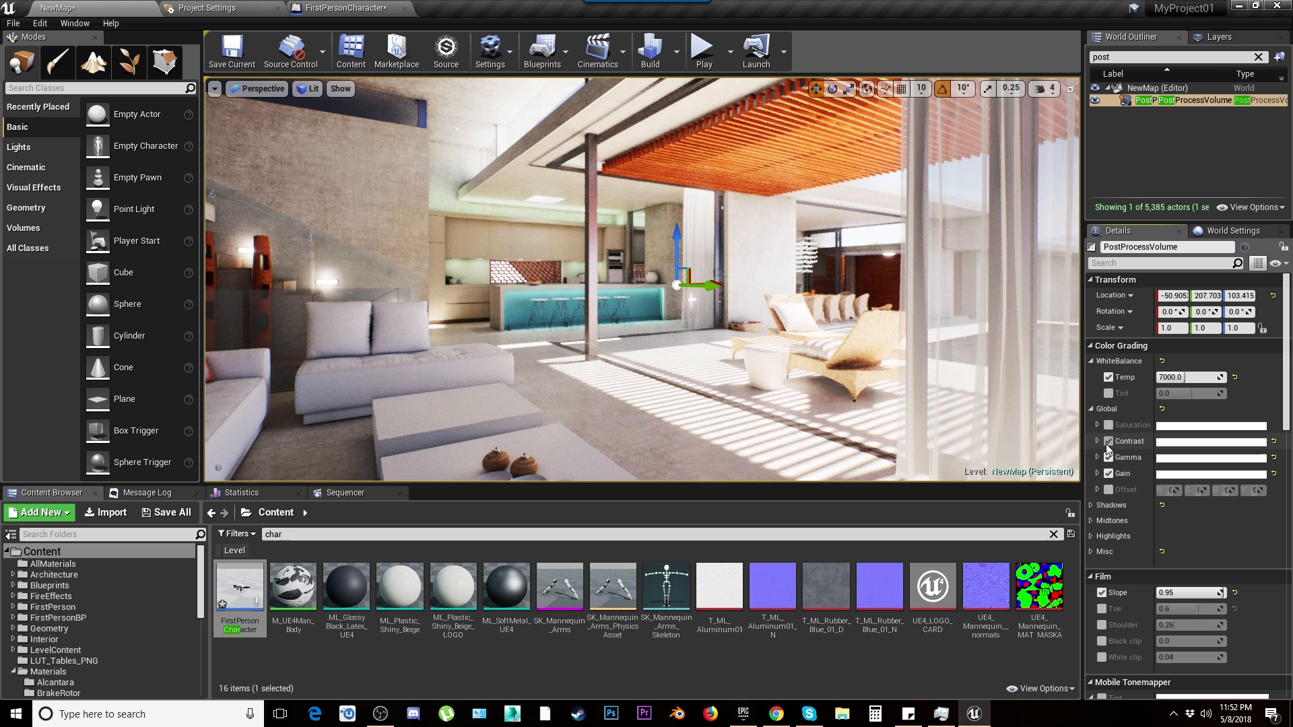
click(1099, 441)
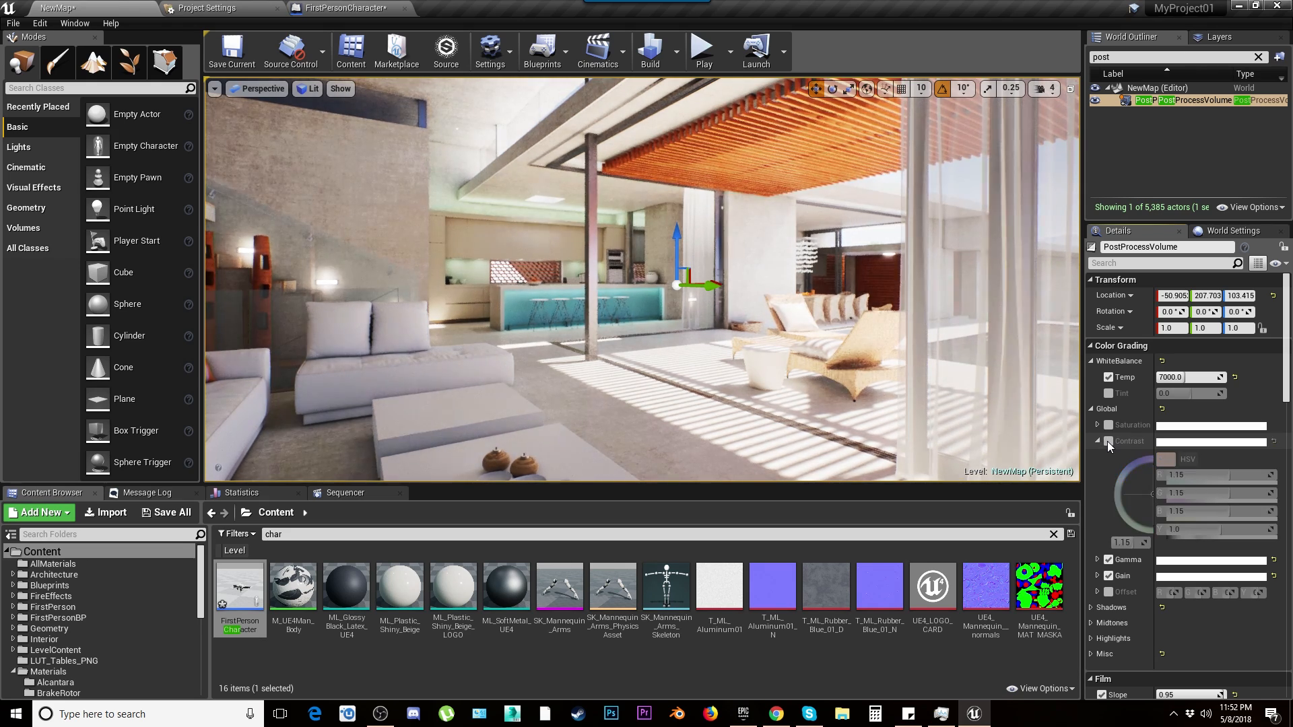
click(1165, 459)
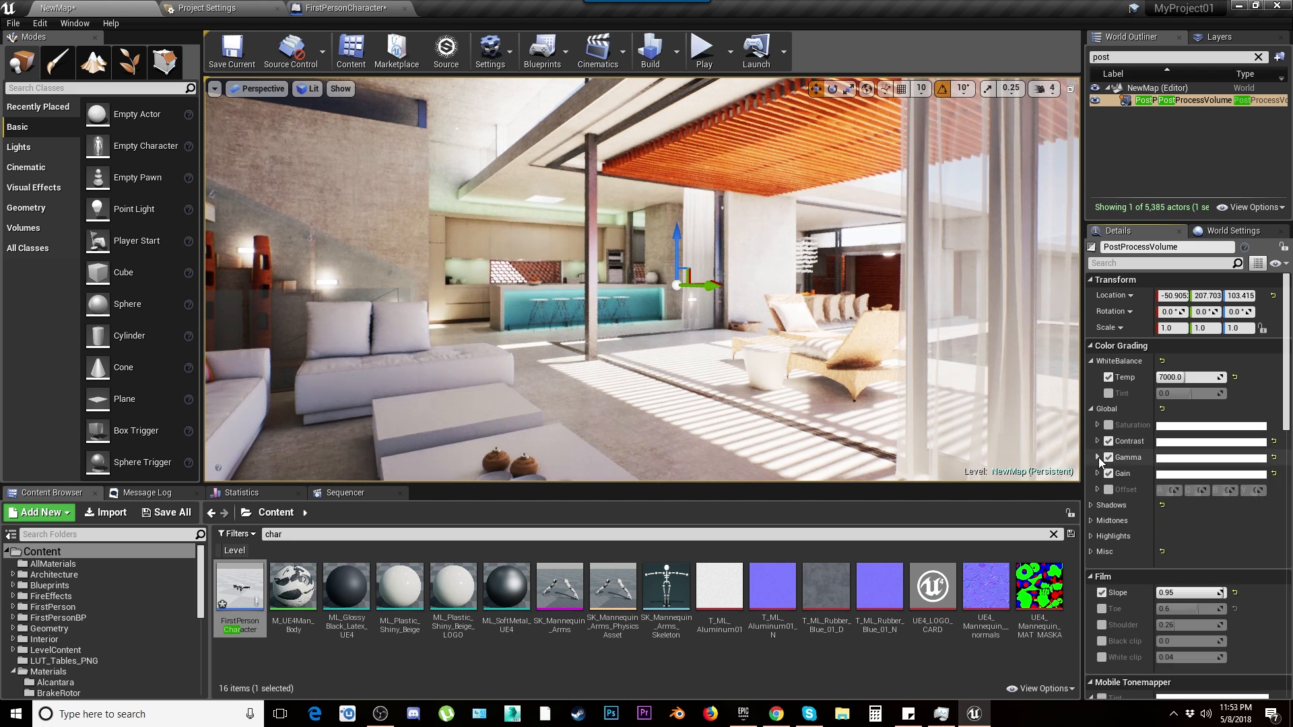
click(1097, 458)
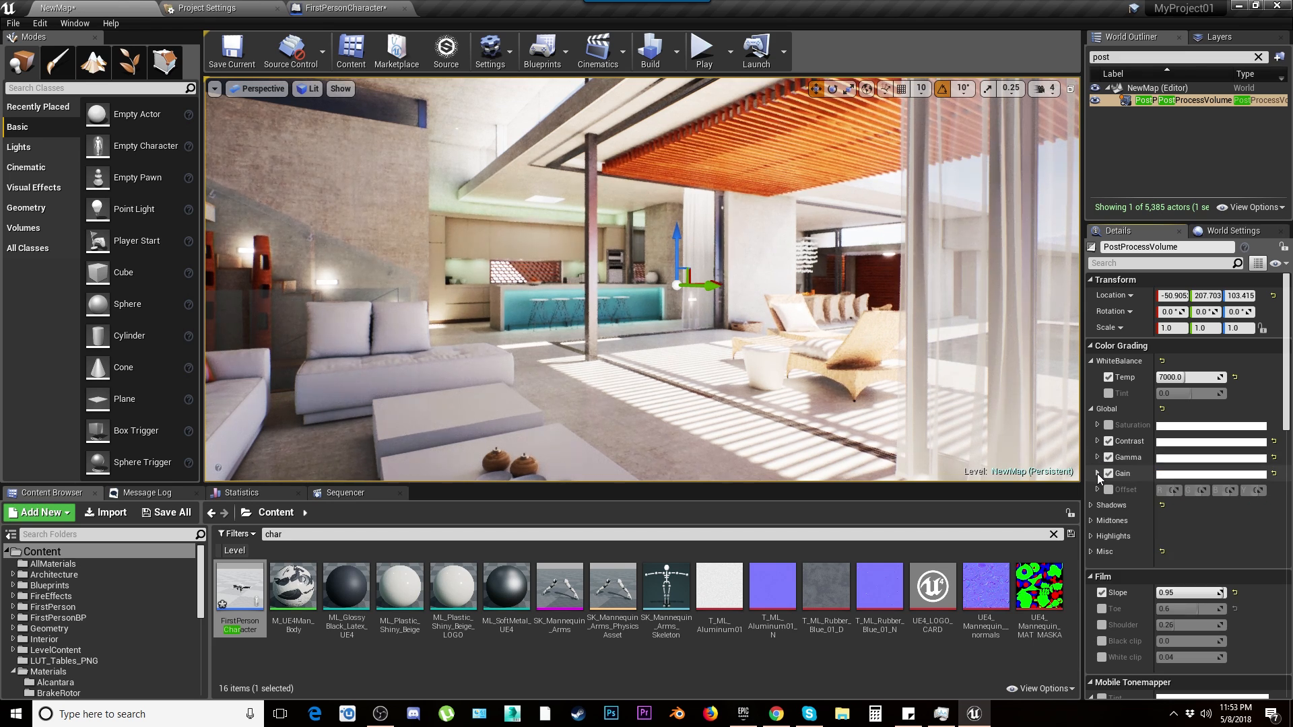
click(1098, 474)
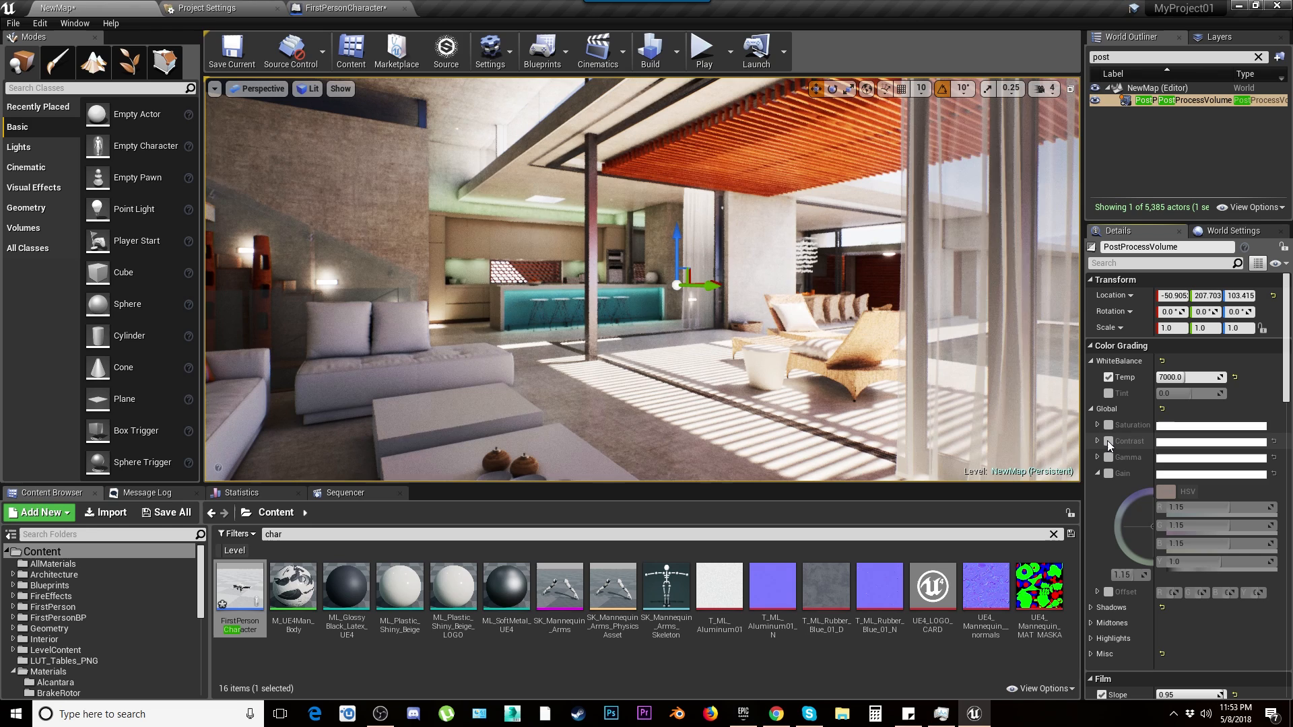
click(1109, 441)
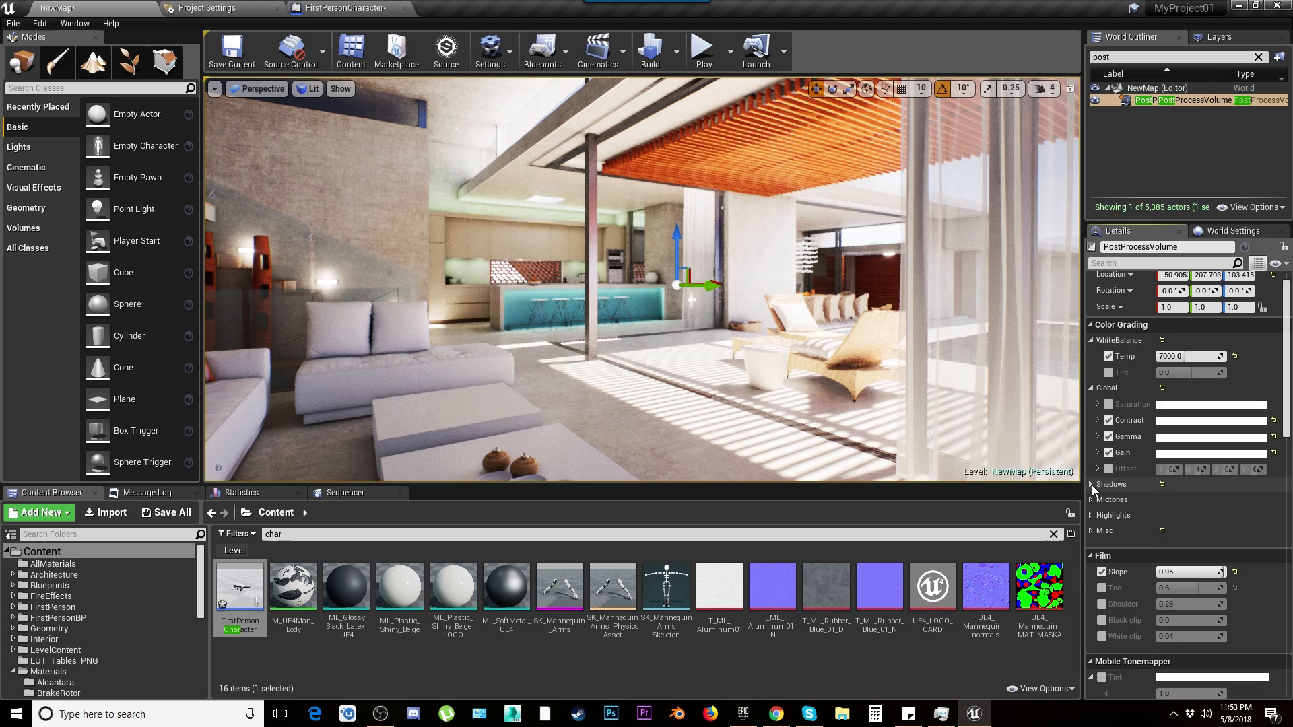
Set Shadows Gain to 1.1 and toggle its override off and on to compare
click(1091, 484)
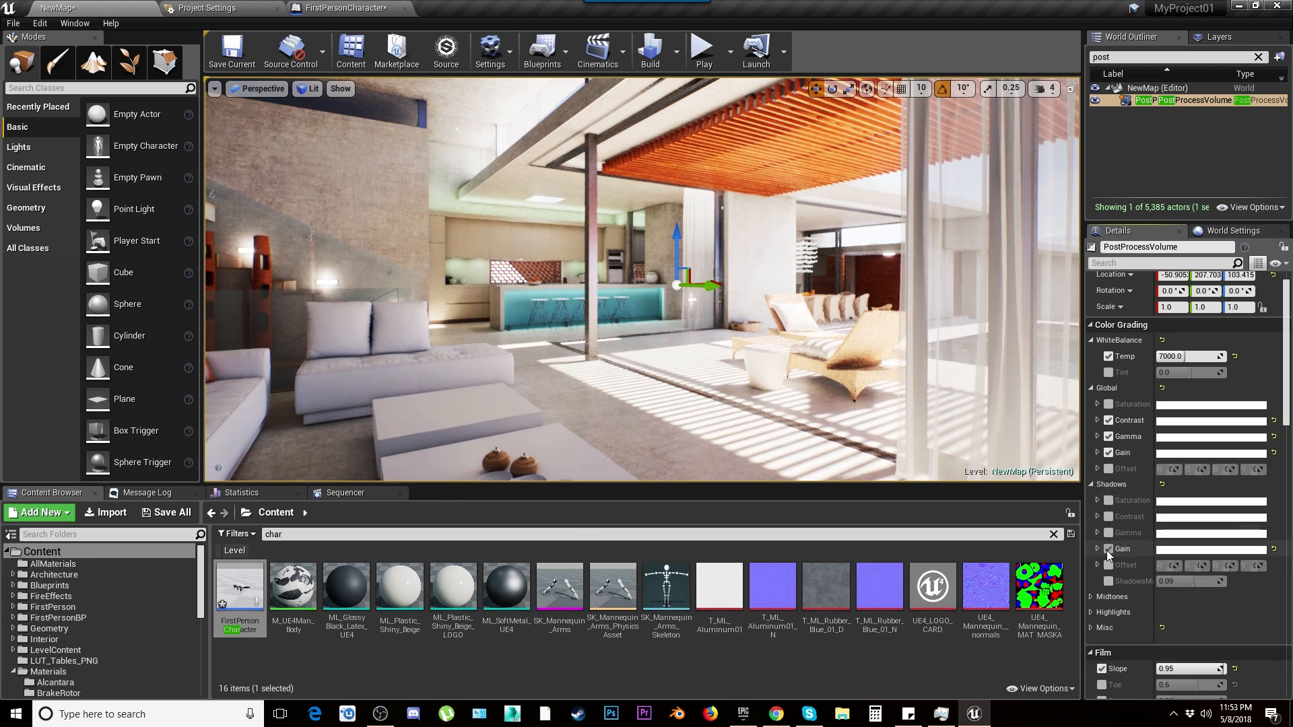
click(1108, 548)
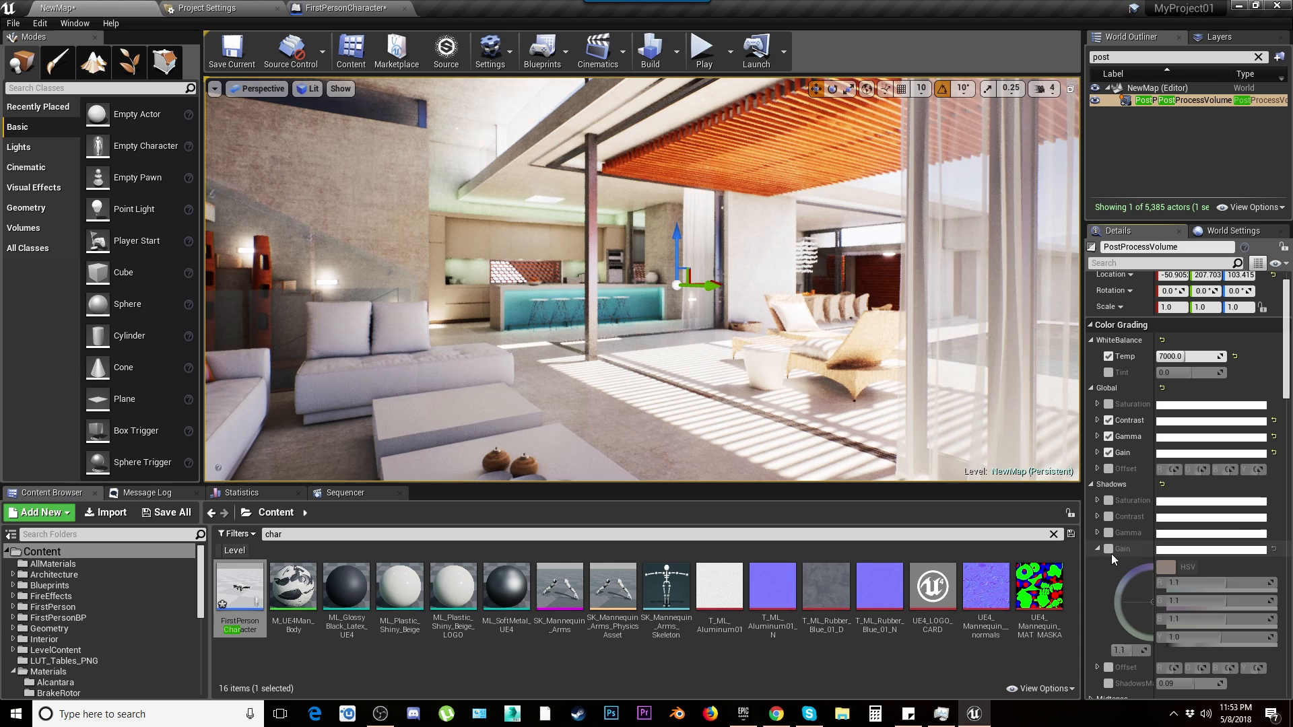
click(1123, 548)
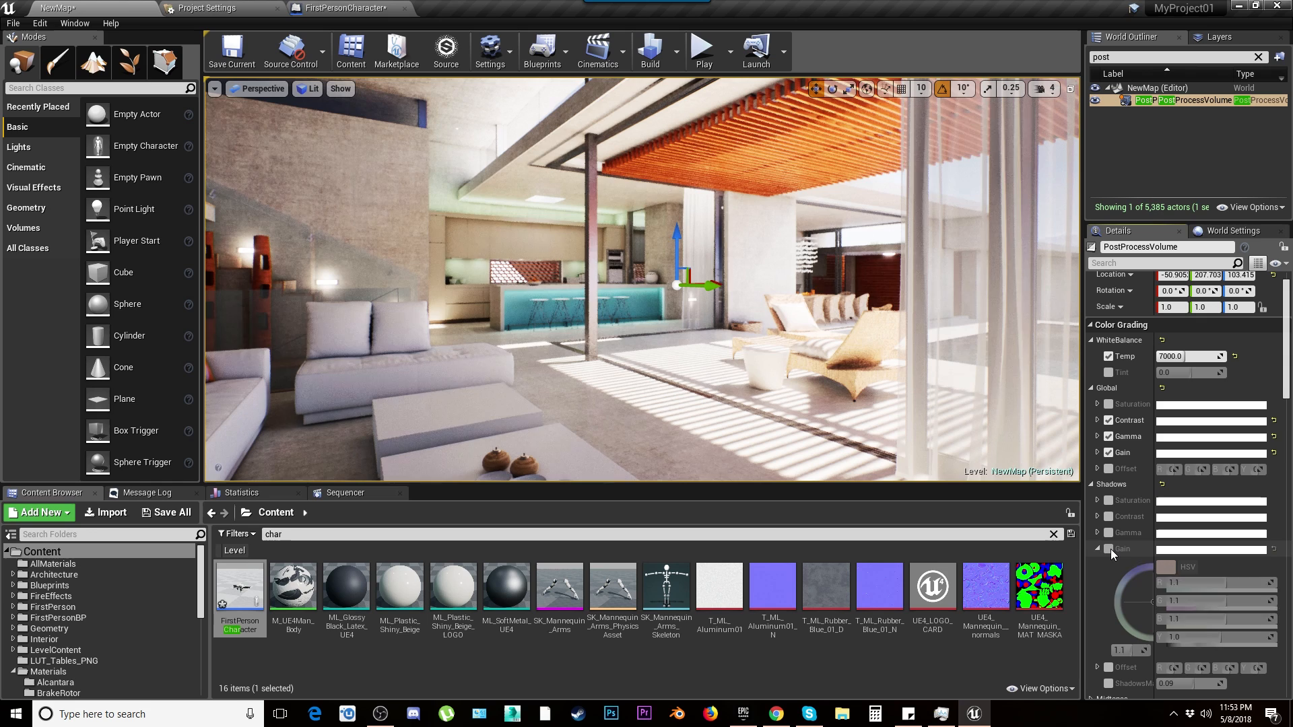
click(1123, 549)
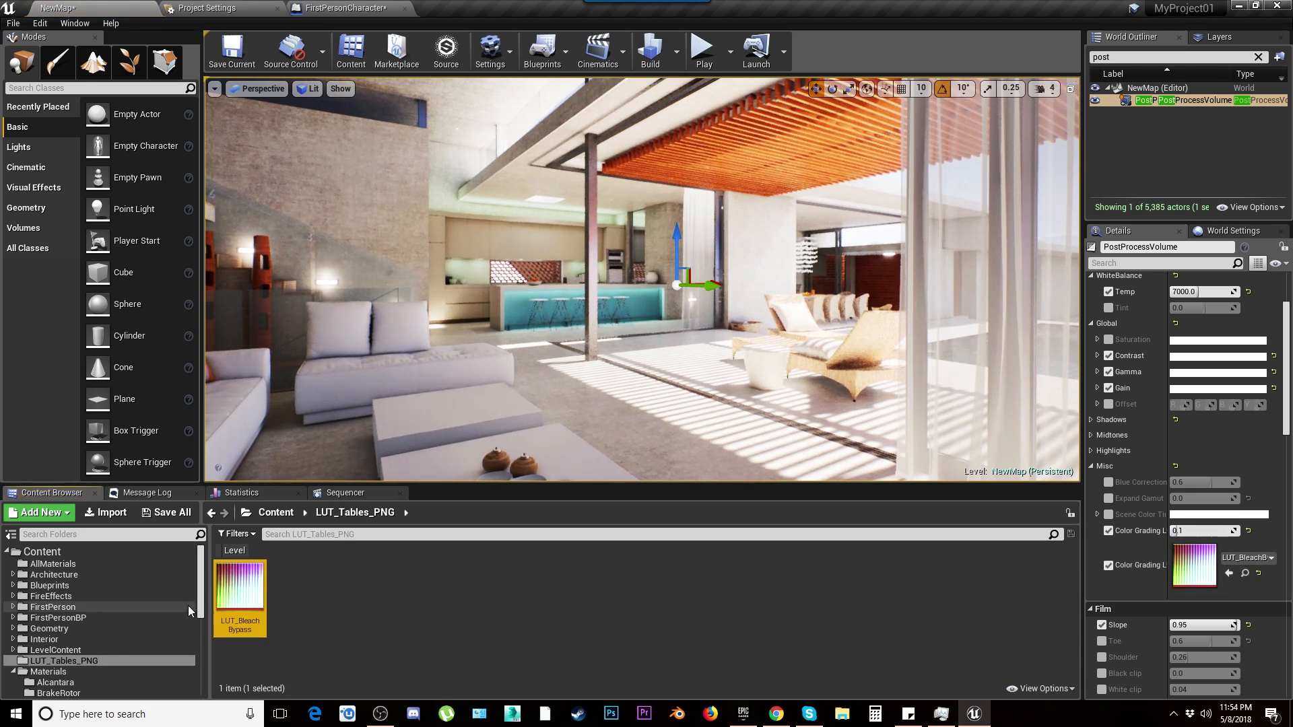
mouse_move(239, 590)
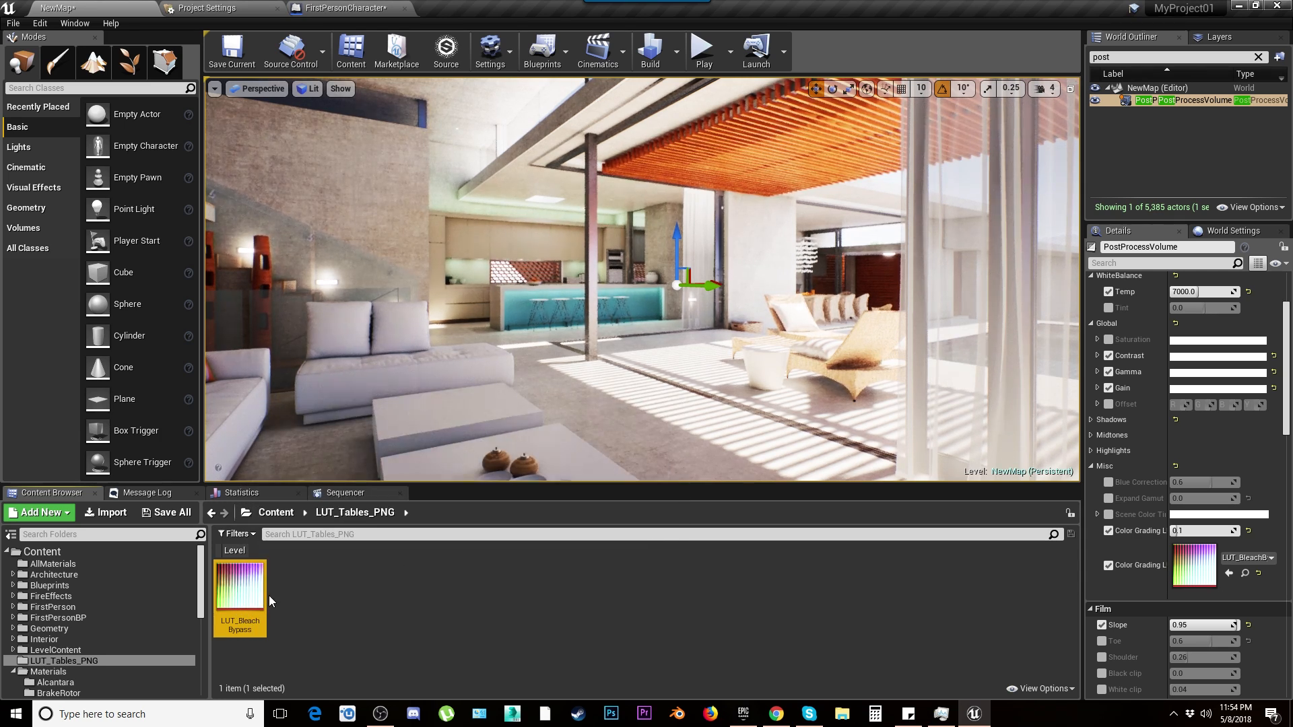
mouse_move(239, 590)
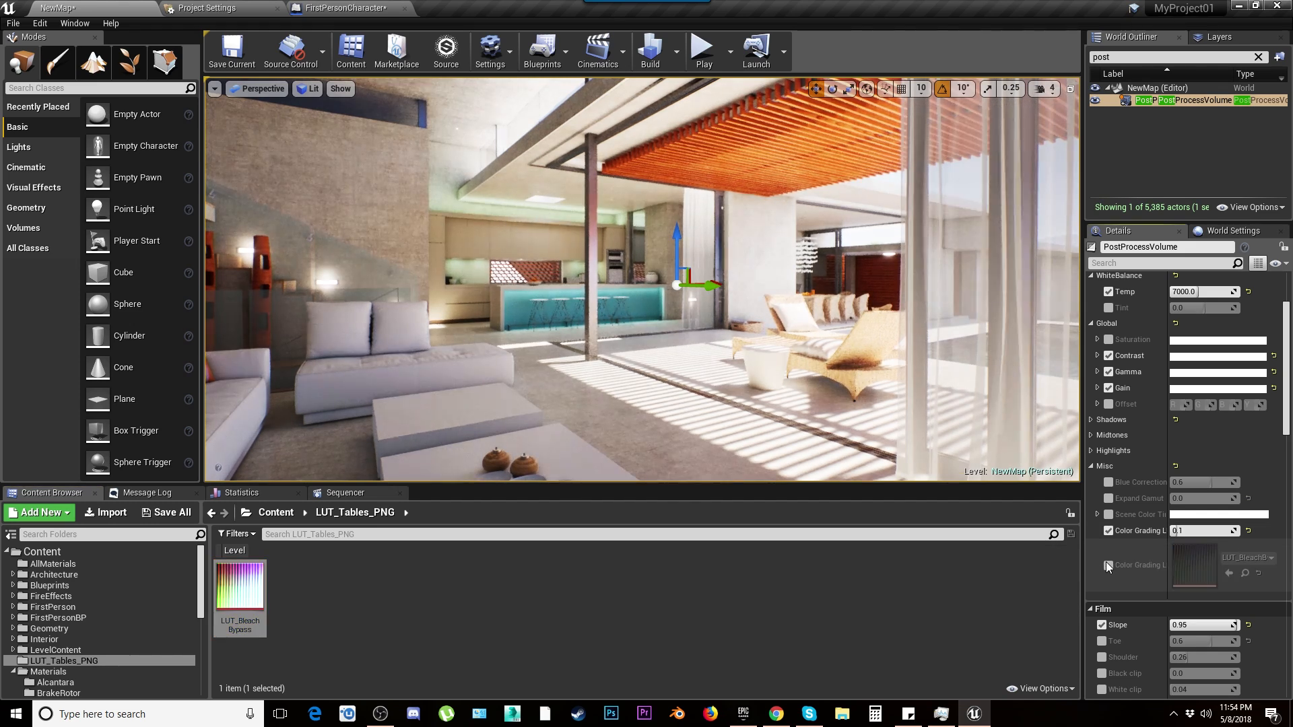
Toggle the LUT_BleachBypass lookup table override to compare it on and off
click(1108, 566)
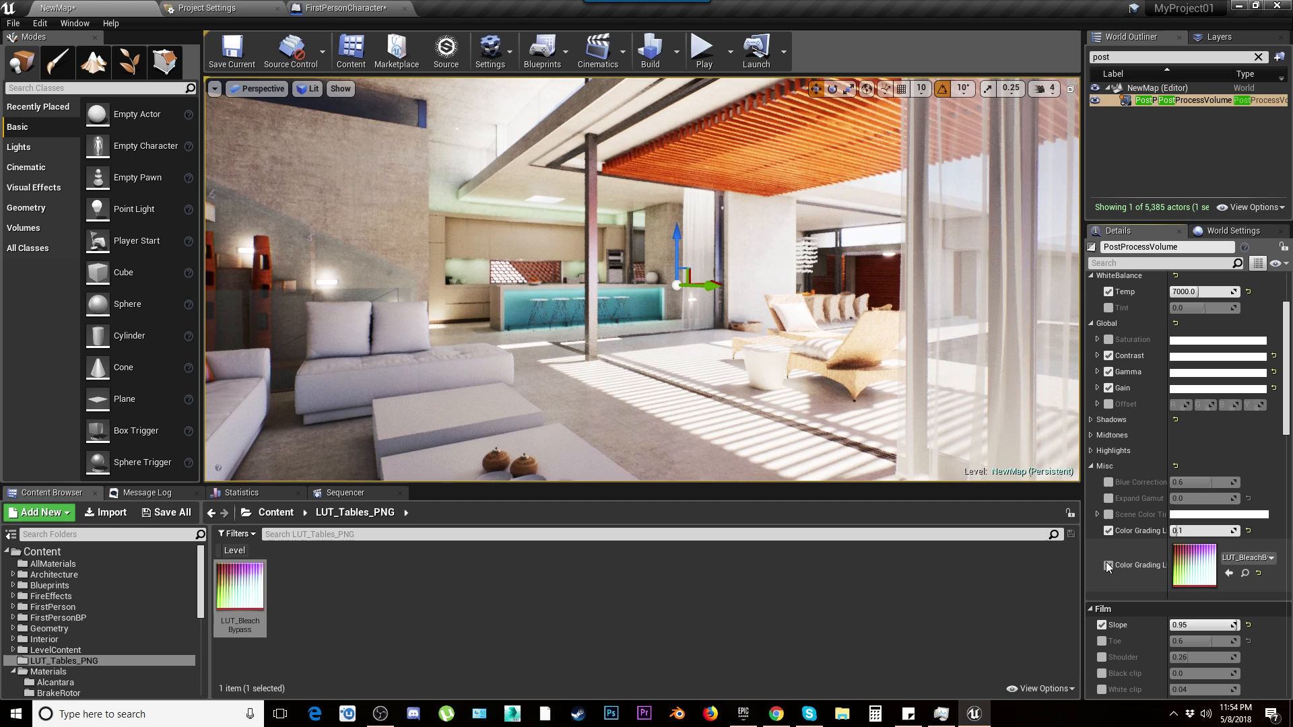
click(1109, 567)
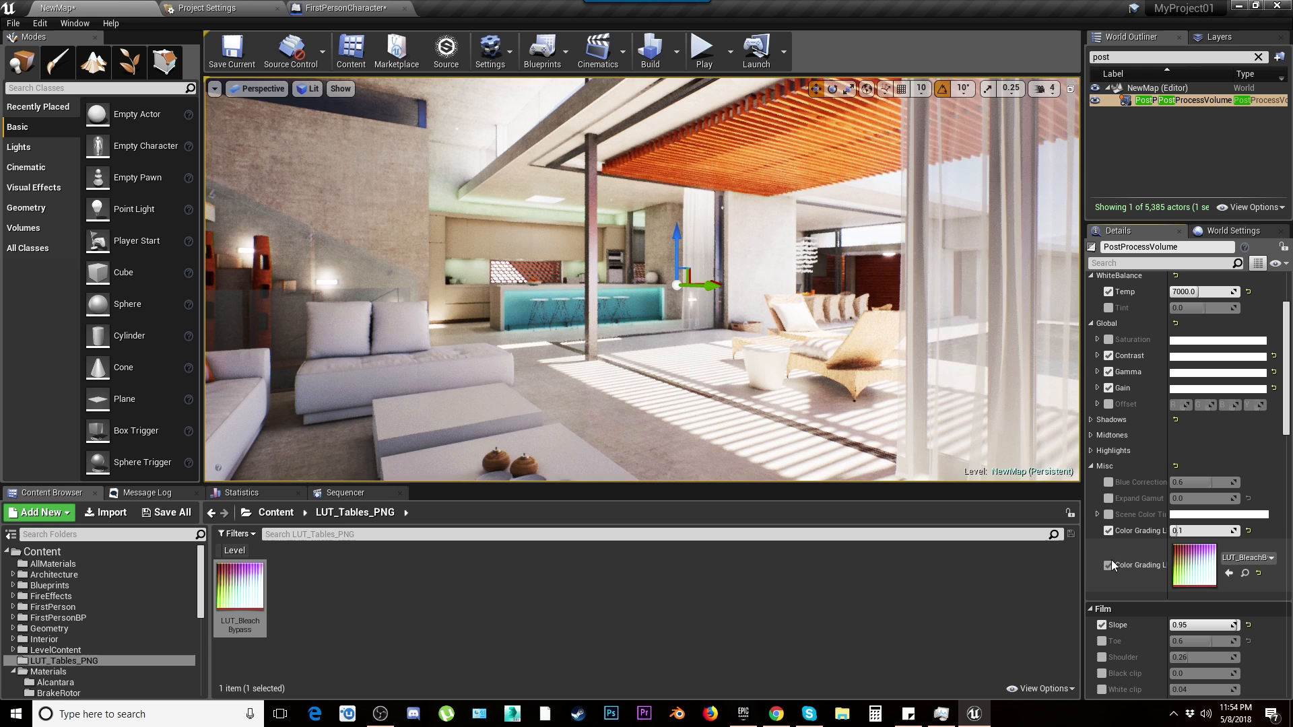
Re-enable film slope and enable chromatic aberration intensity 0.25 with start offset 0.1
scroll(down, 3)
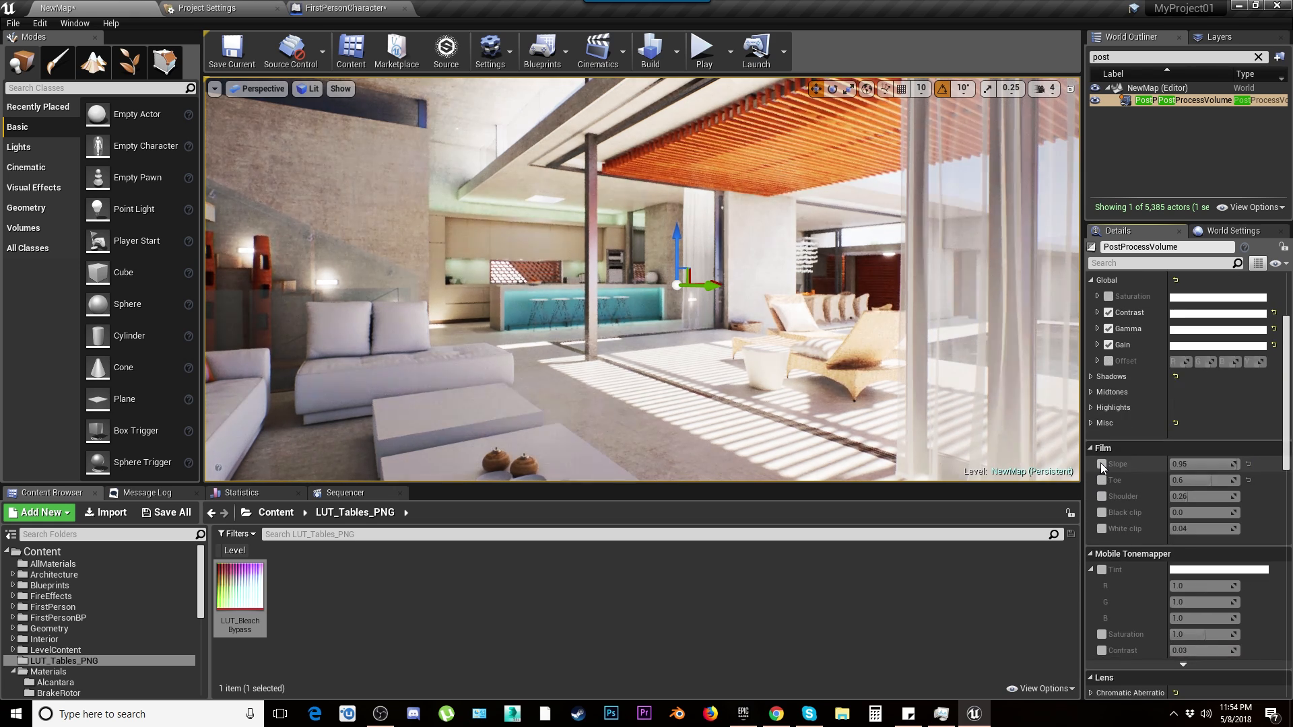
click(1101, 463)
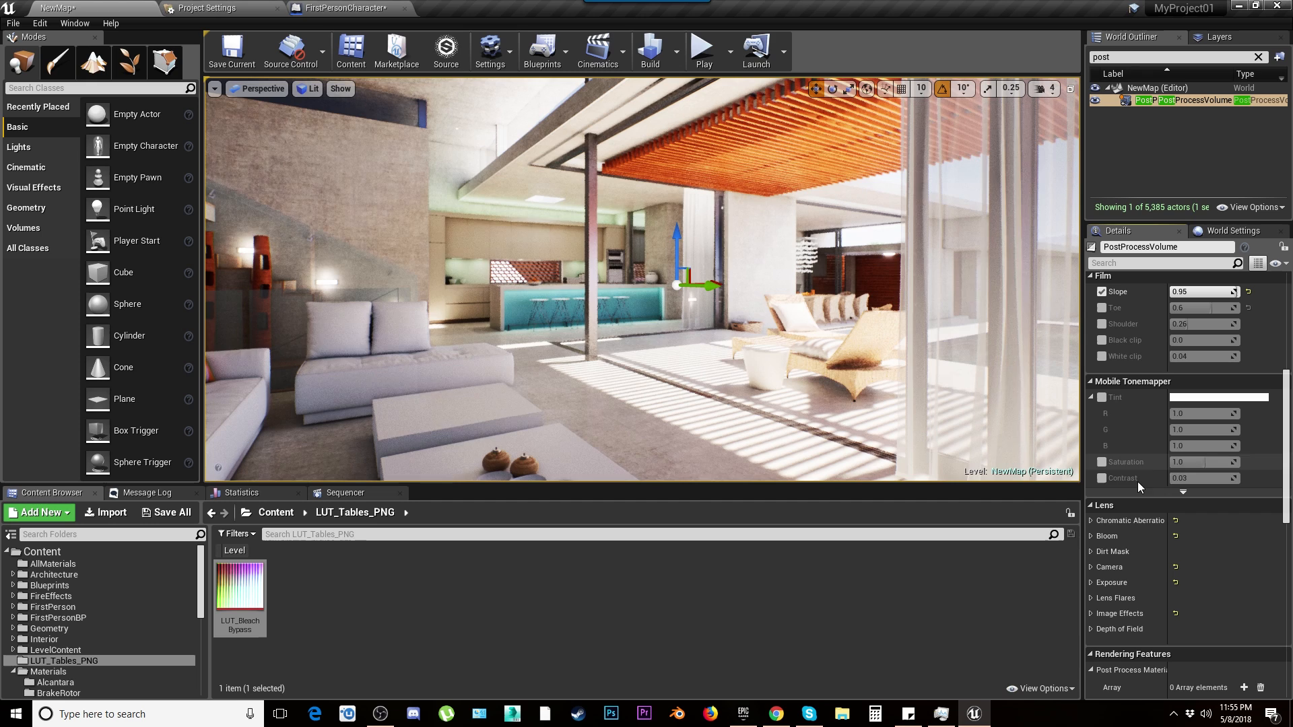
click(1102, 520)
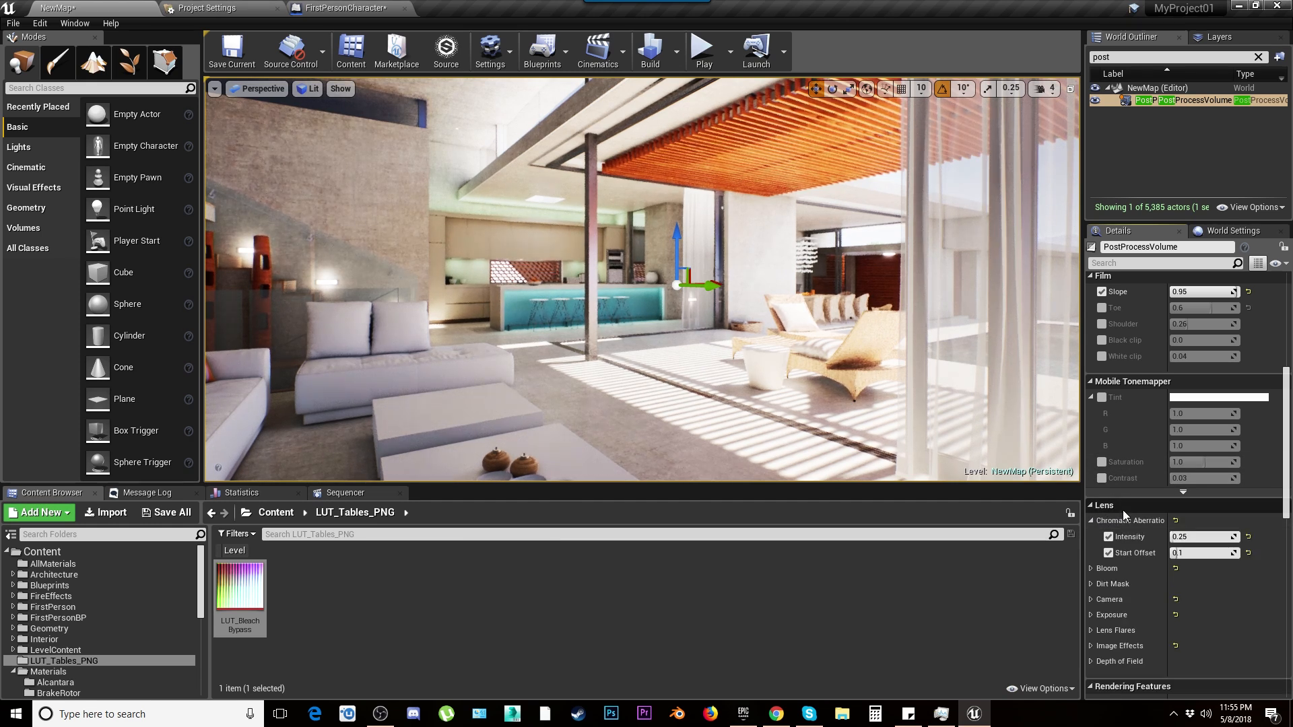
scroll(down, 3)
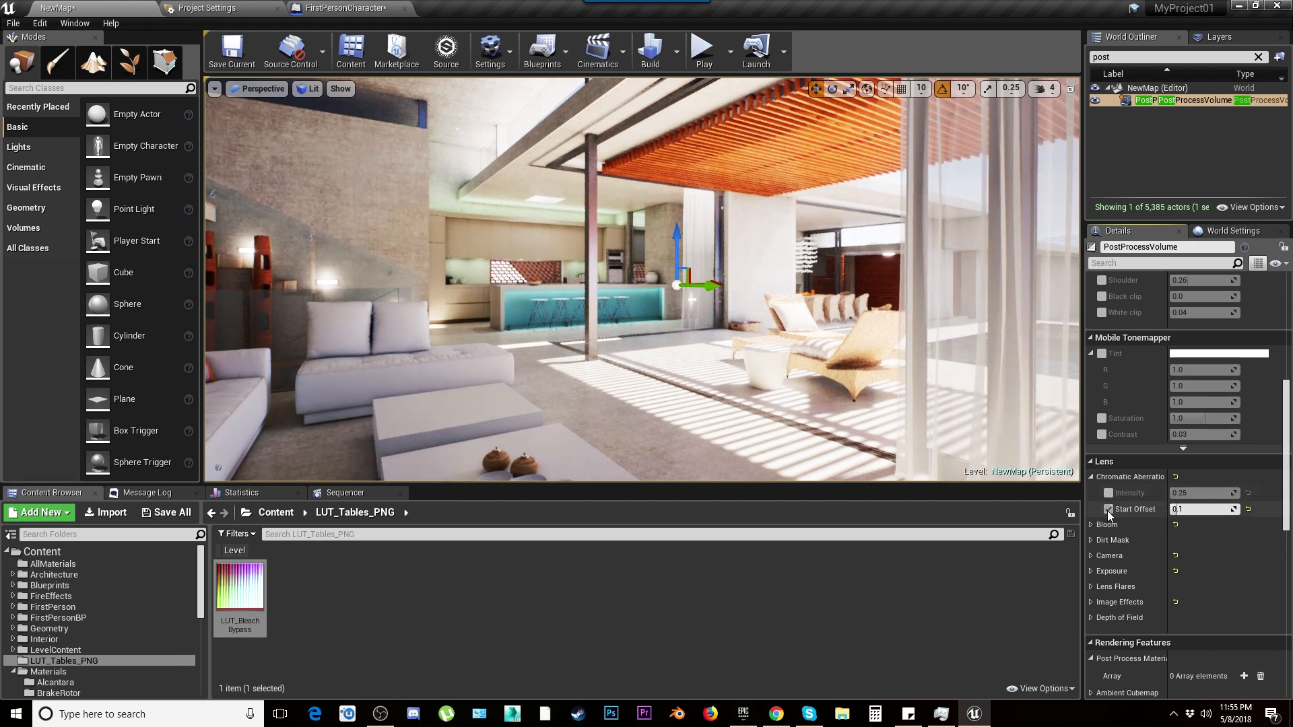
click(1102, 493)
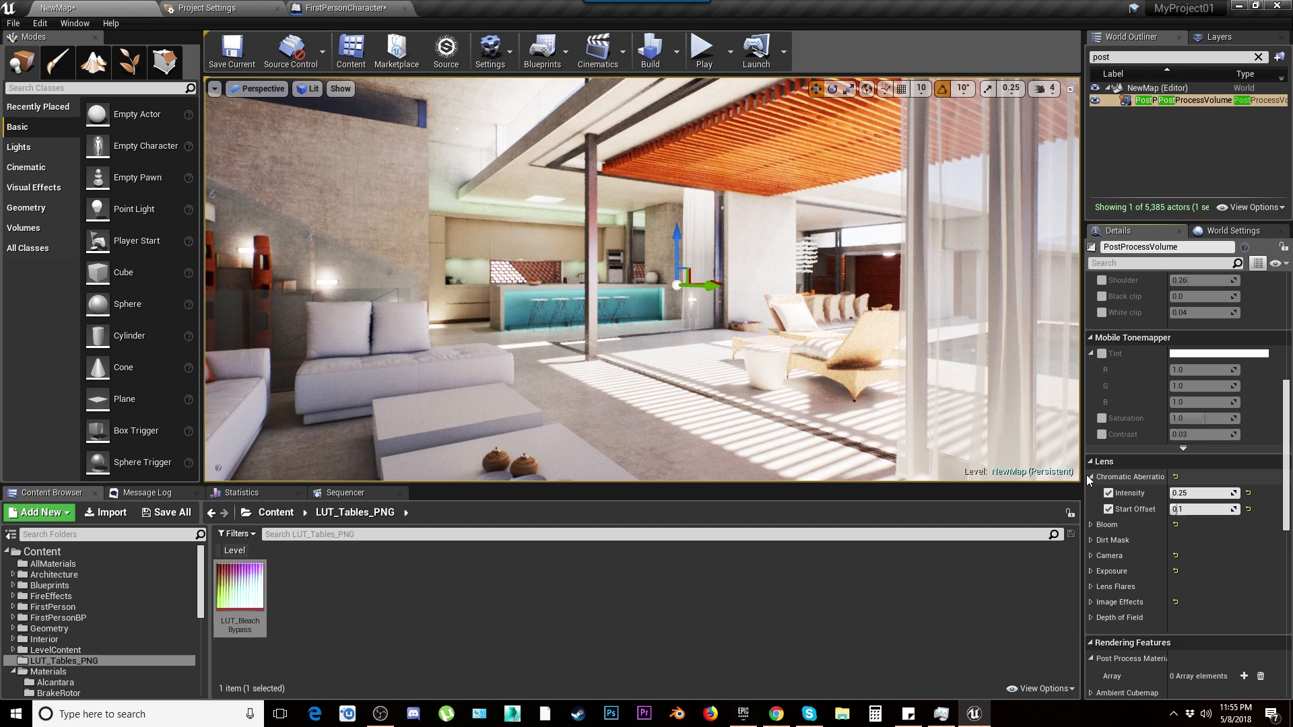
click(1090, 477)
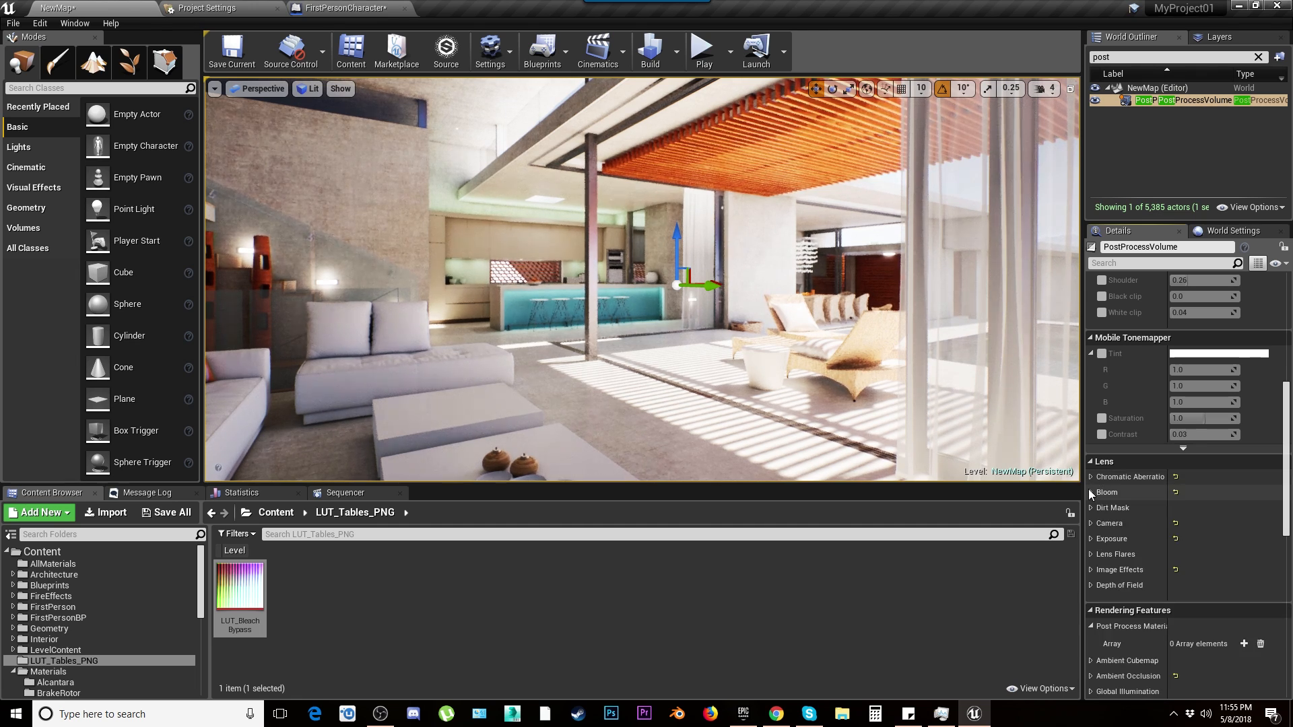
Switch bloom to the Standard method with intensity 0.3, then reselect the method
click(1101, 492)
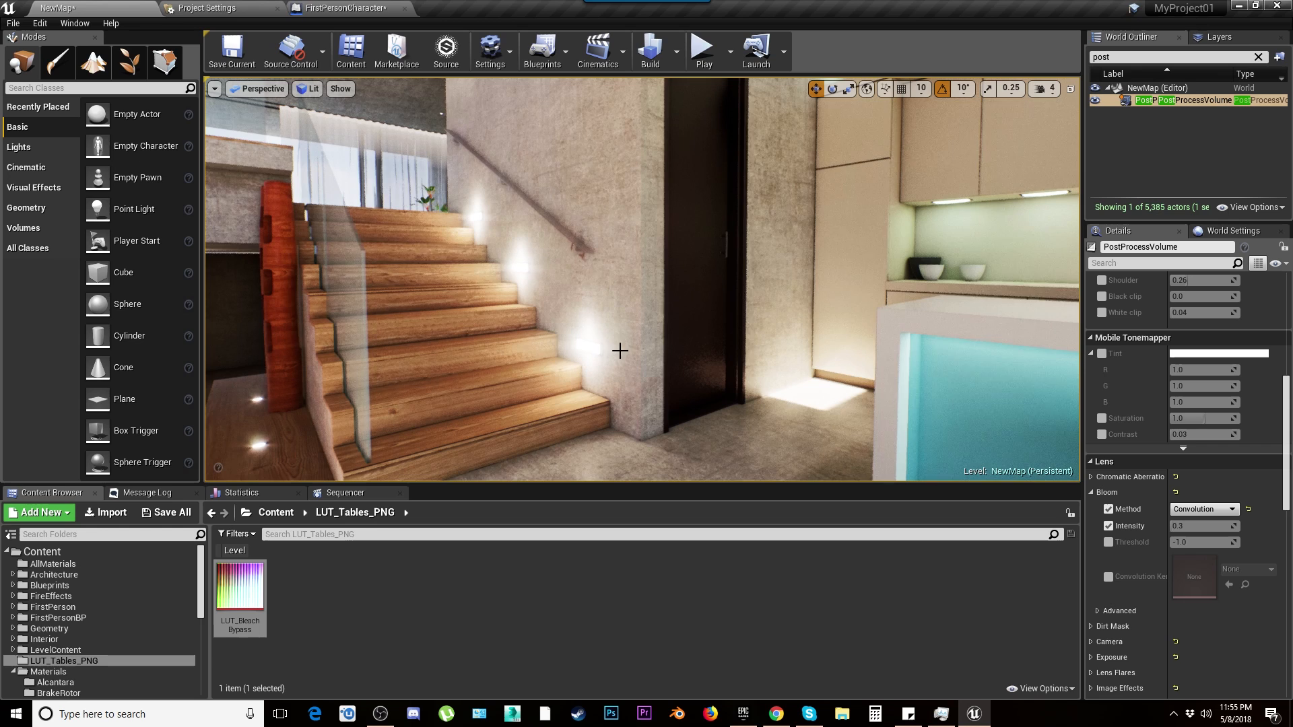
click(1202, 509)
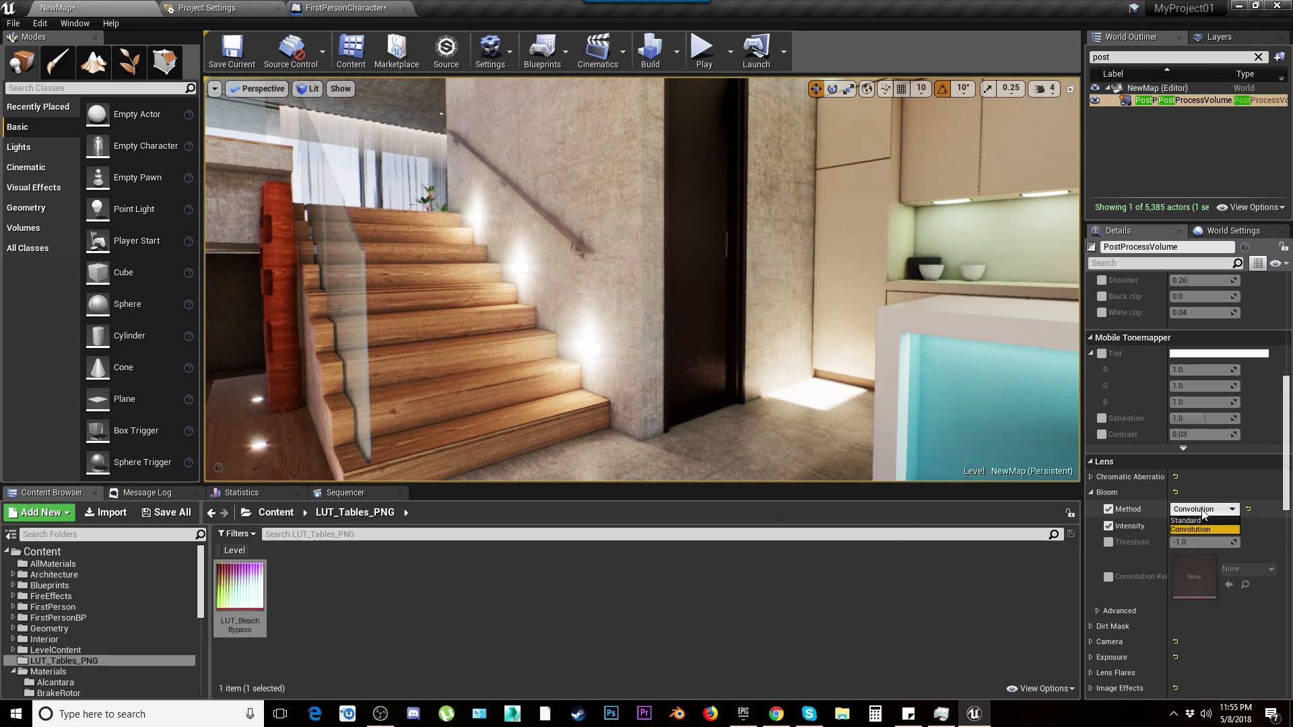
click(1185, 520)
text(0.3)
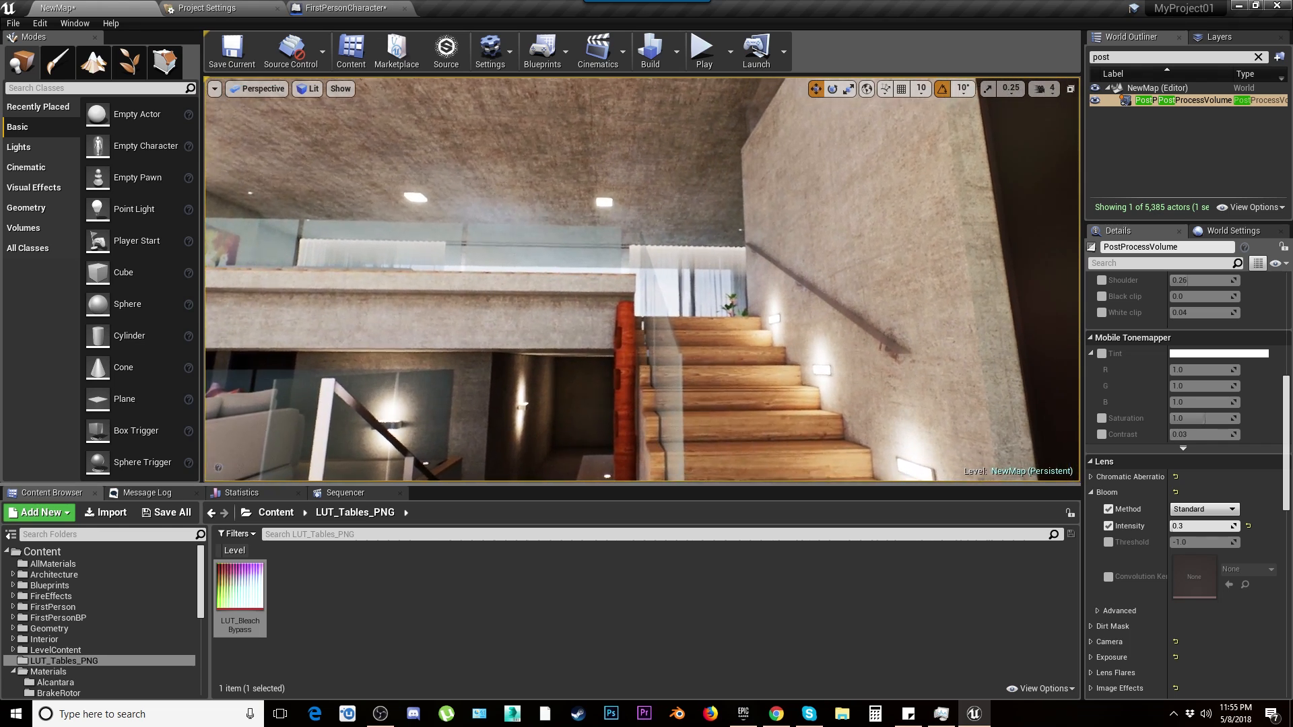
click(1109, 509)
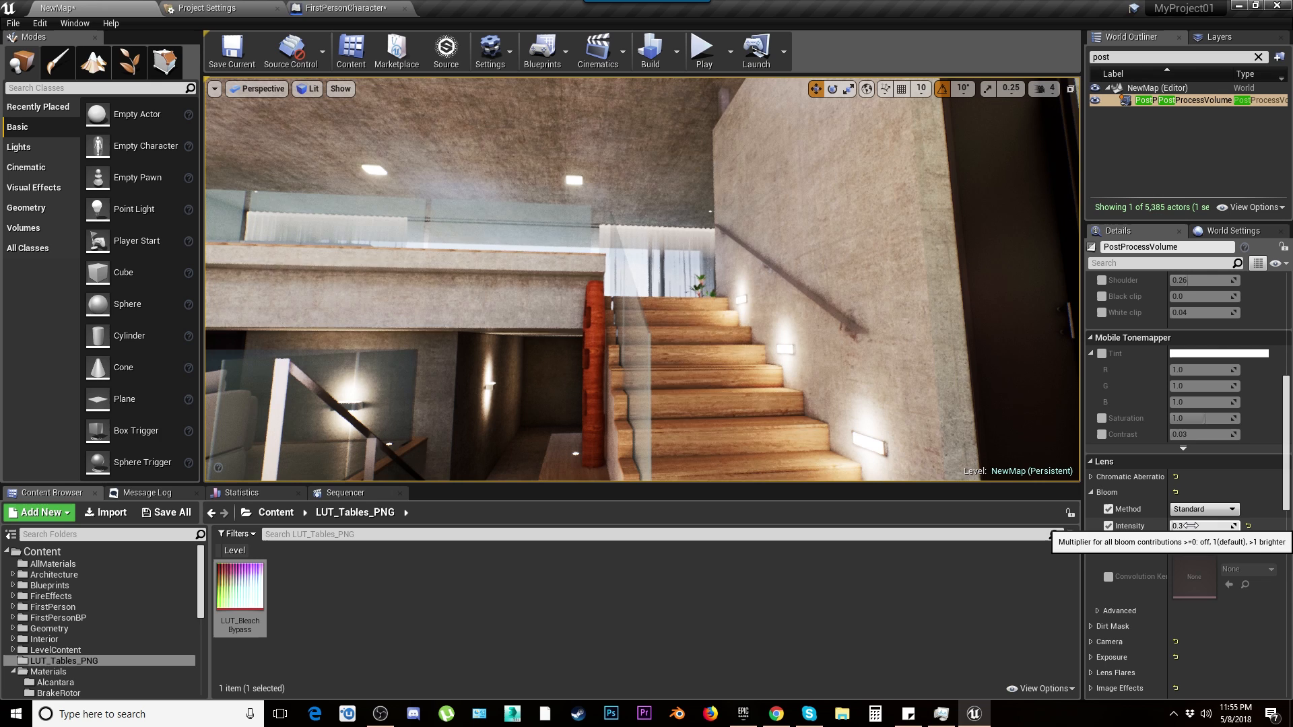
click(1204, 509)
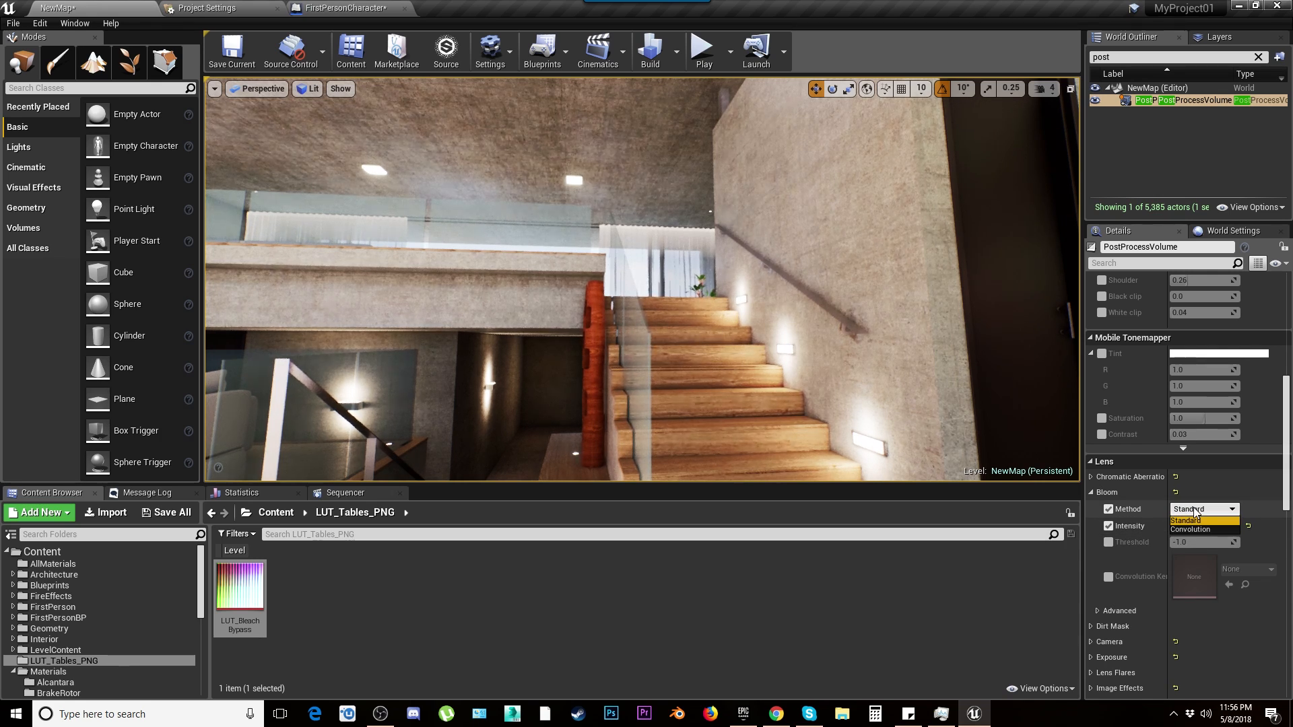
mouse_move(1192, 529)
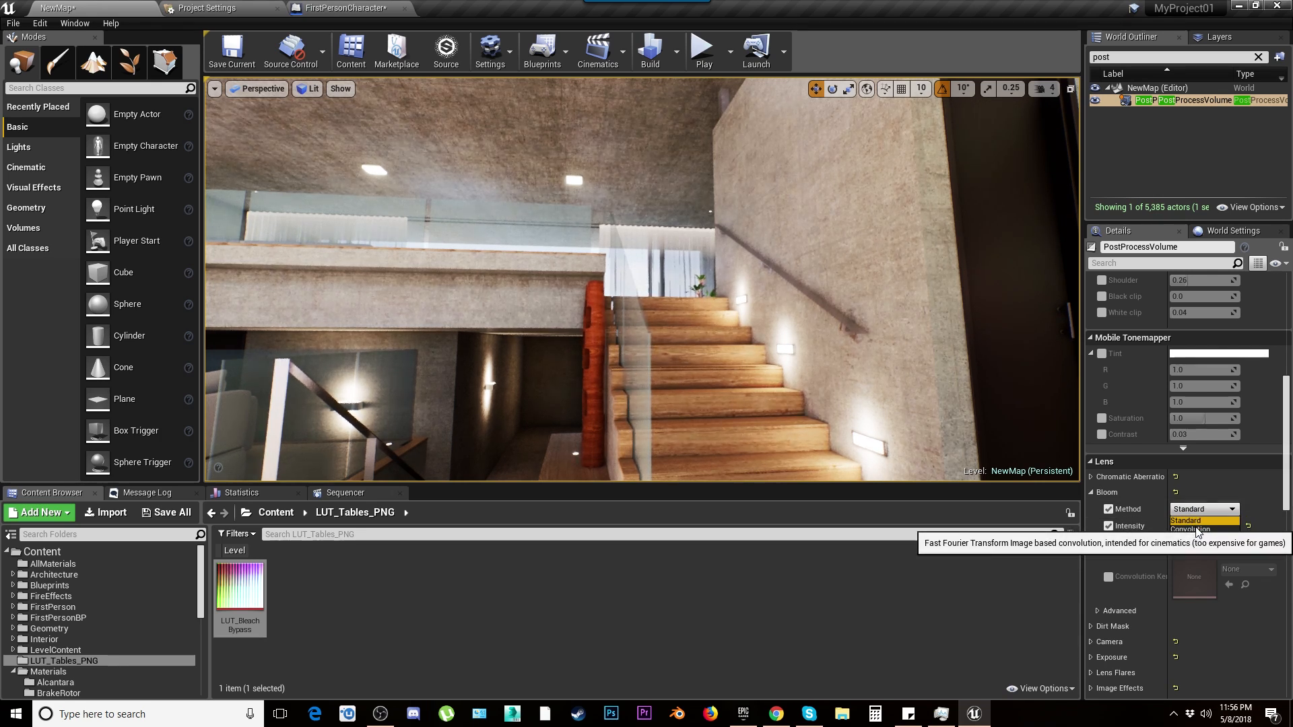
mouse_move(1190, 530)
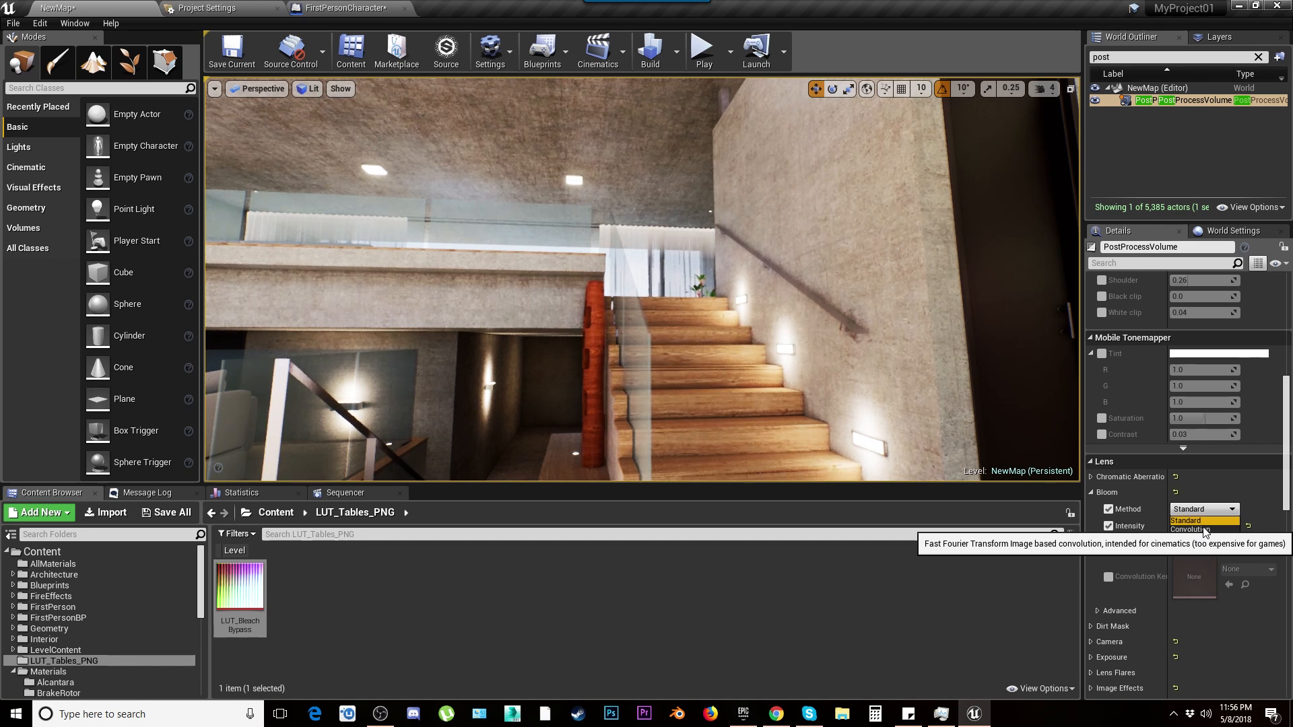
click(1187, 529)
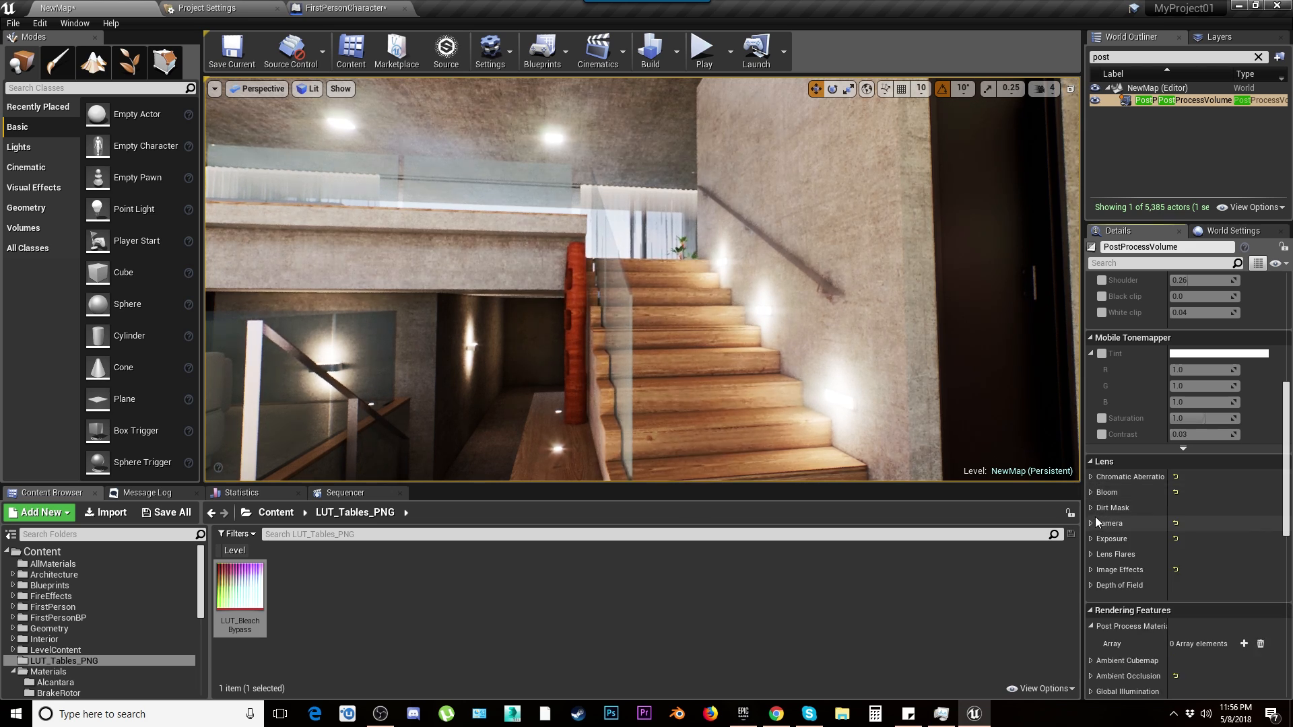
Show the Camera settings and set exposure compensation to 0.5
click(1109, 522)
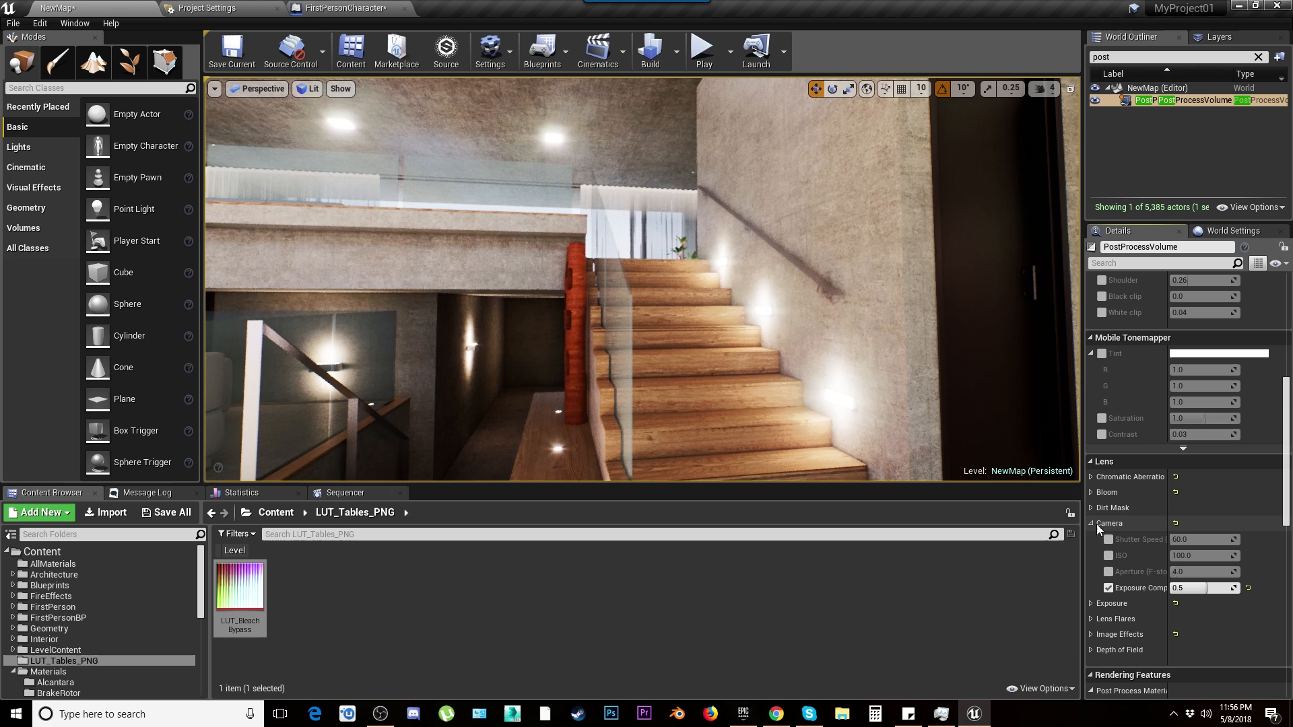
scroll(down, 3)
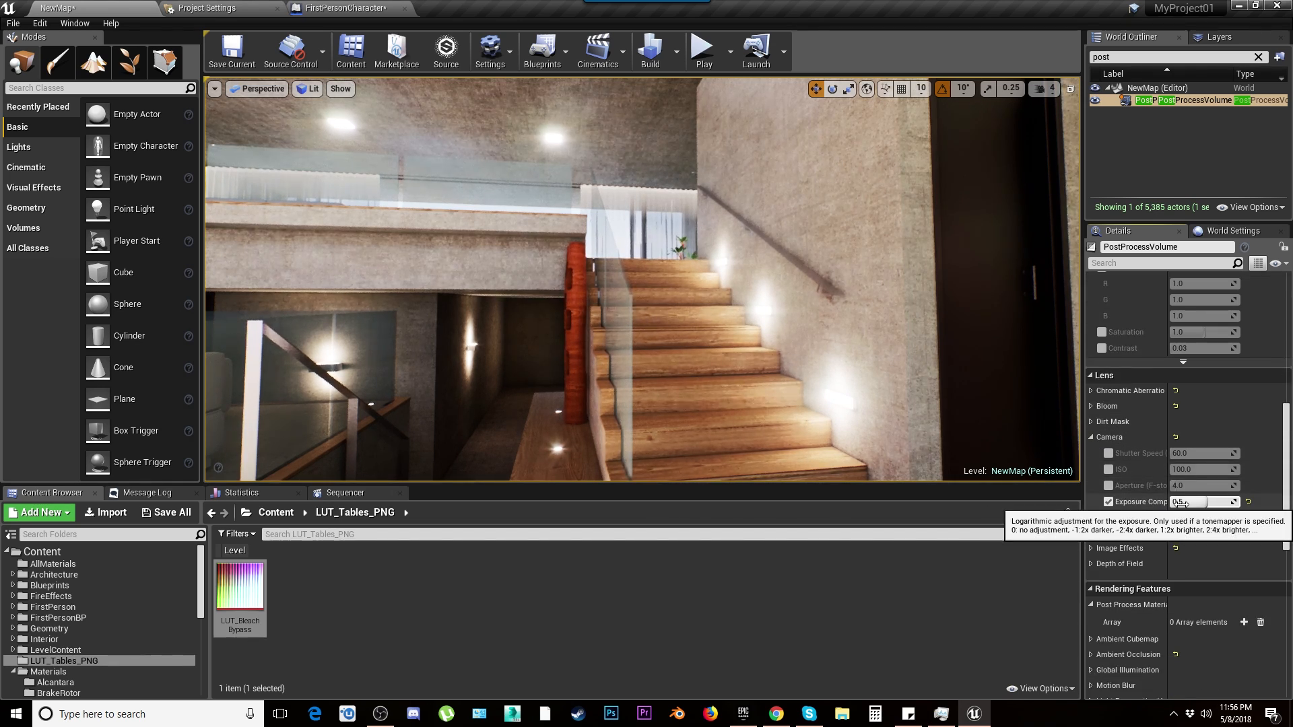
click(1108, 501)
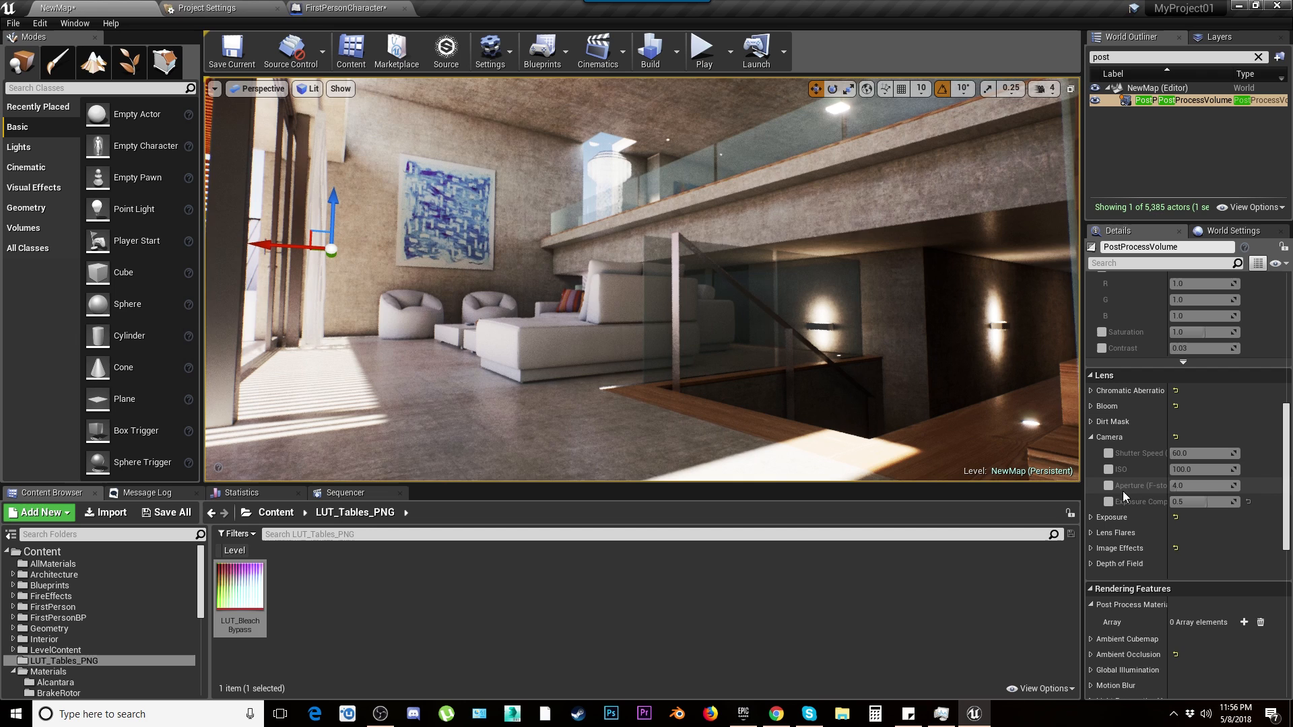
Re-enable exposure compensation 0.5 and set min and max brightness to 0.75
click(1108, 501)
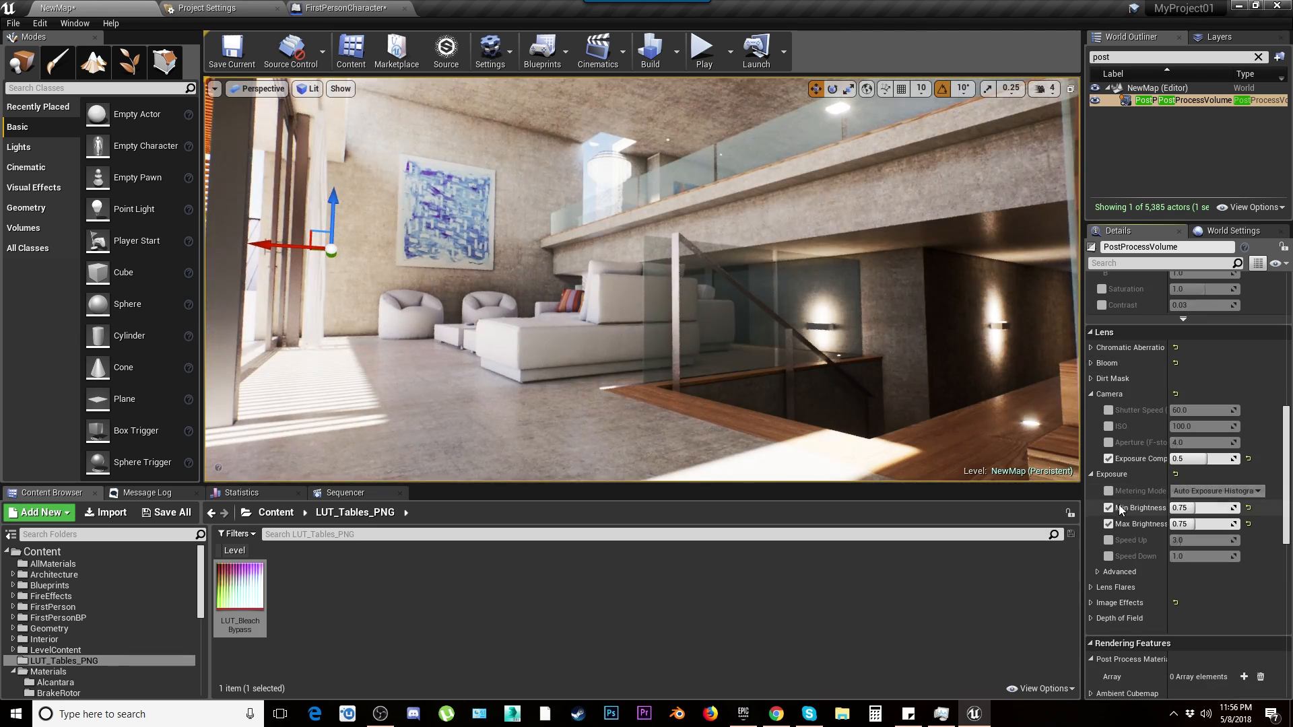
mouse_move(1141, 524)
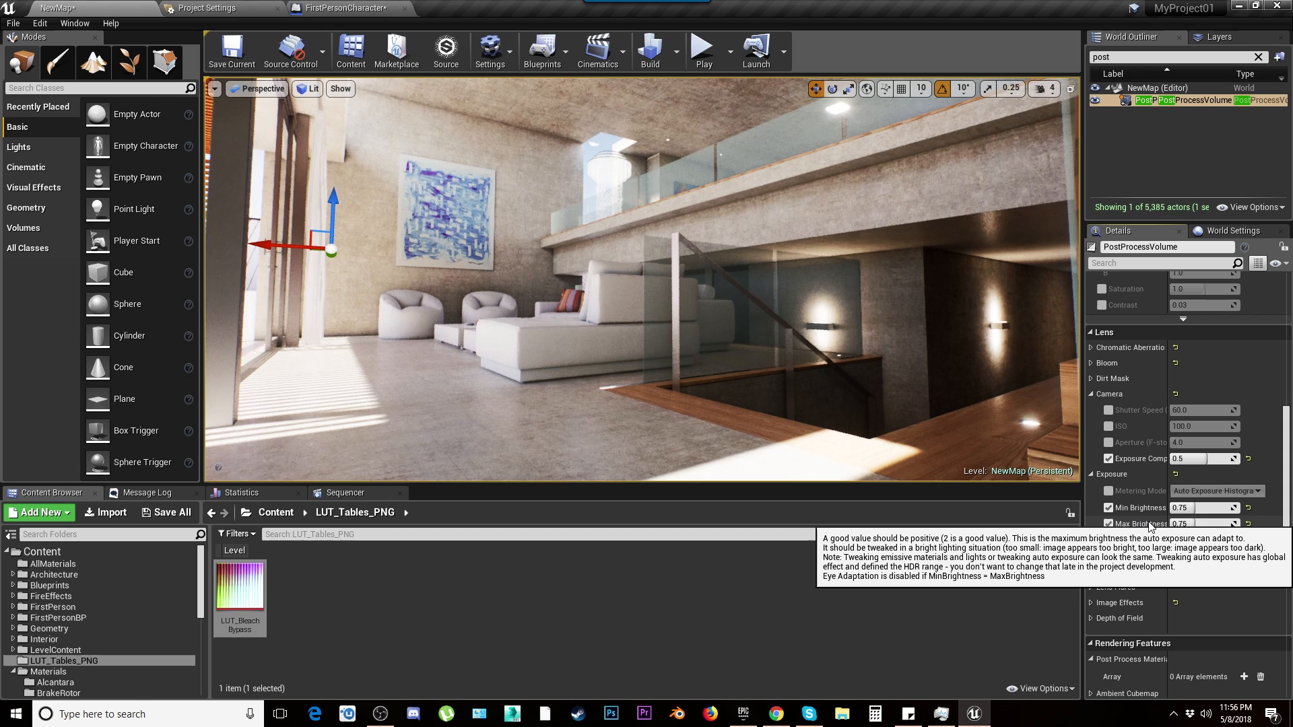
click(1109, 507)
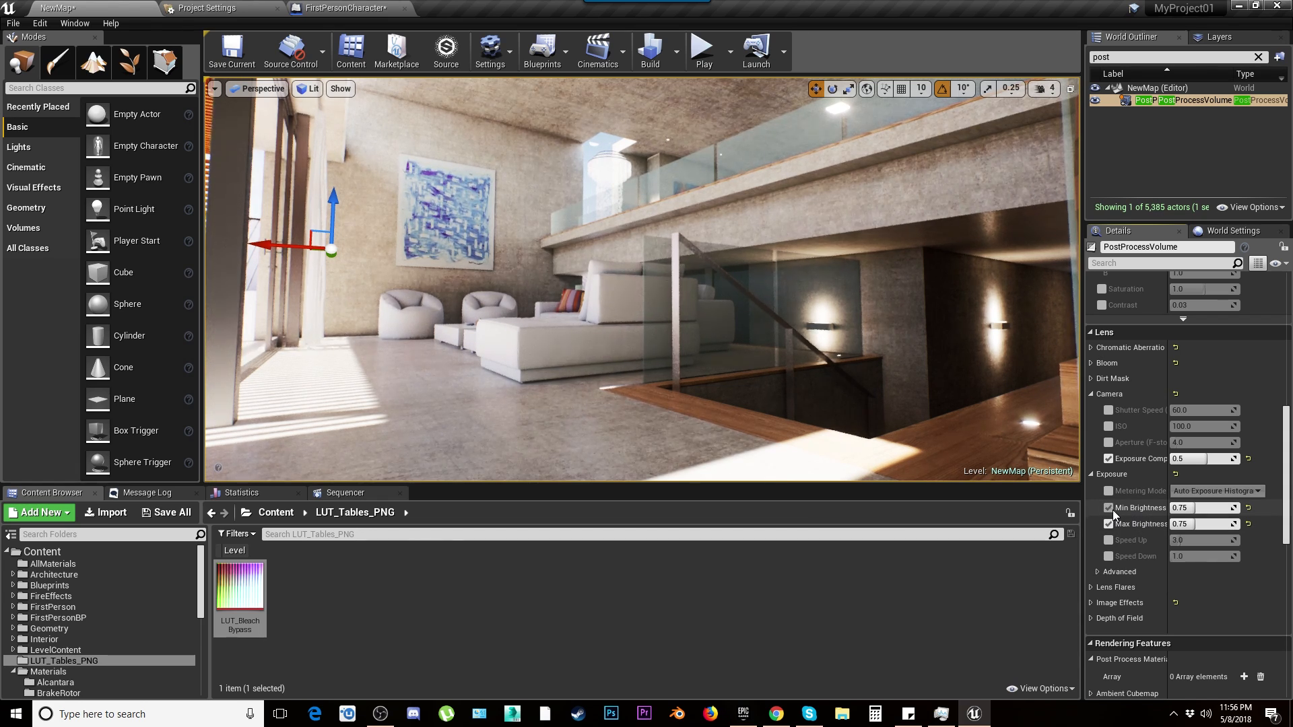
mouse_move(1138, 507)
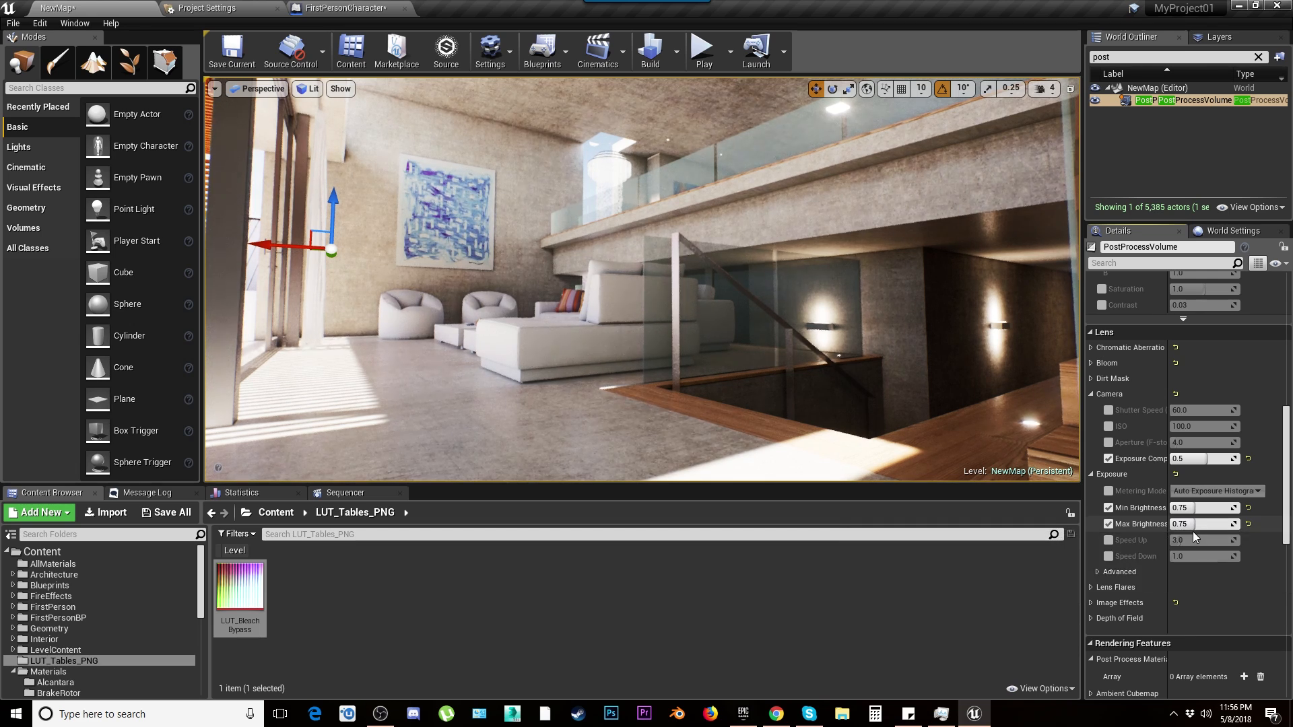
mouse_move(1203, 524)
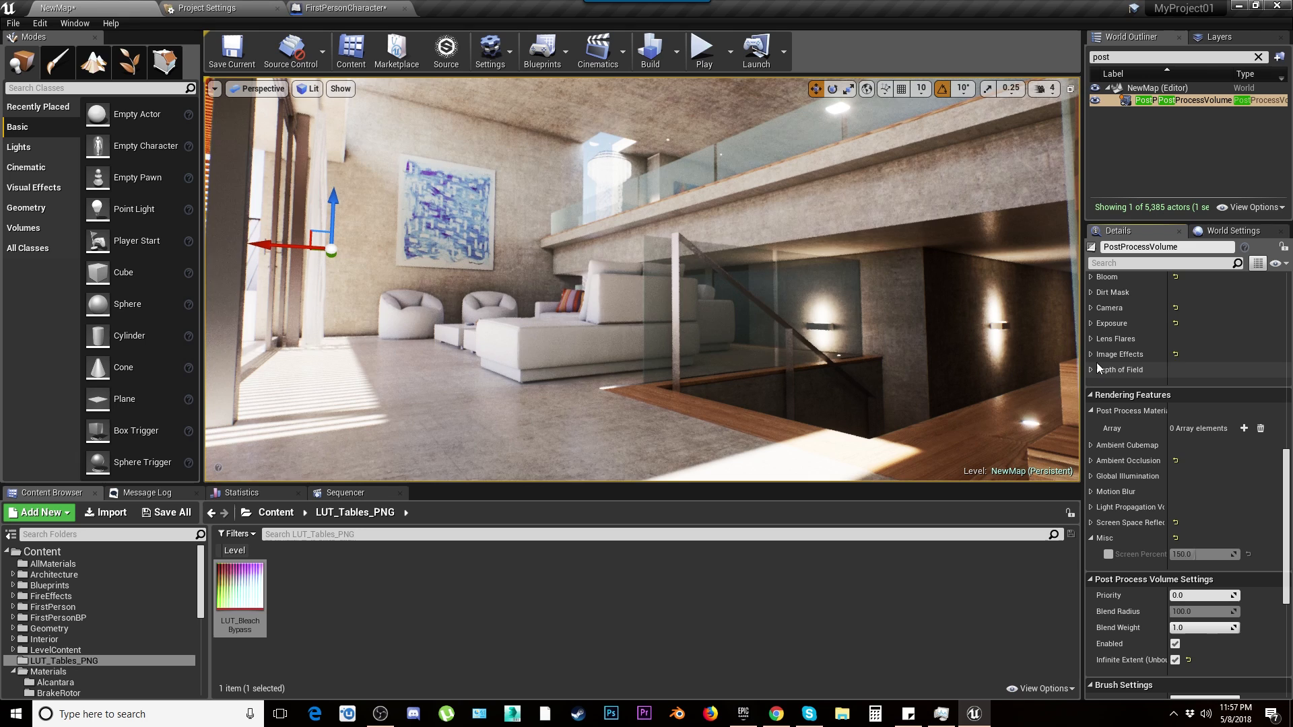
Set vignette intensity 0.2 and grain intensity 0.1, toggling grain jitter off and back on
click(1094, 353)
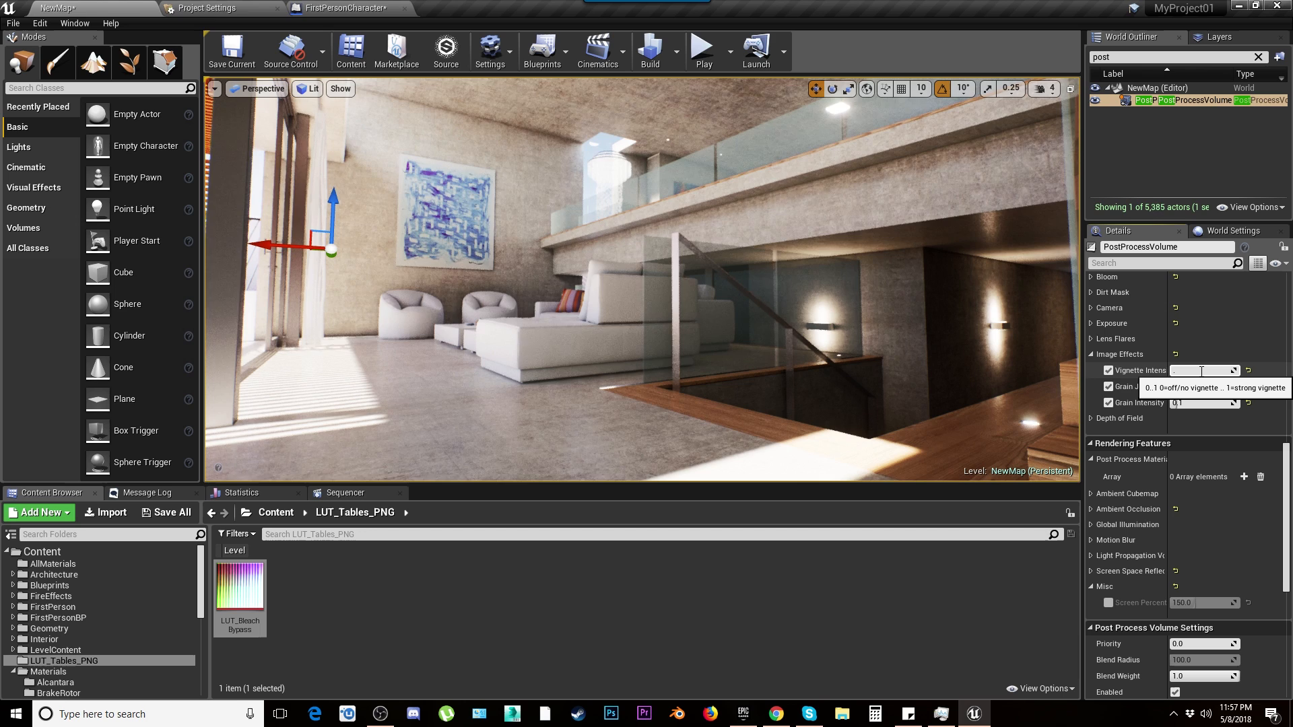
text(0.4)
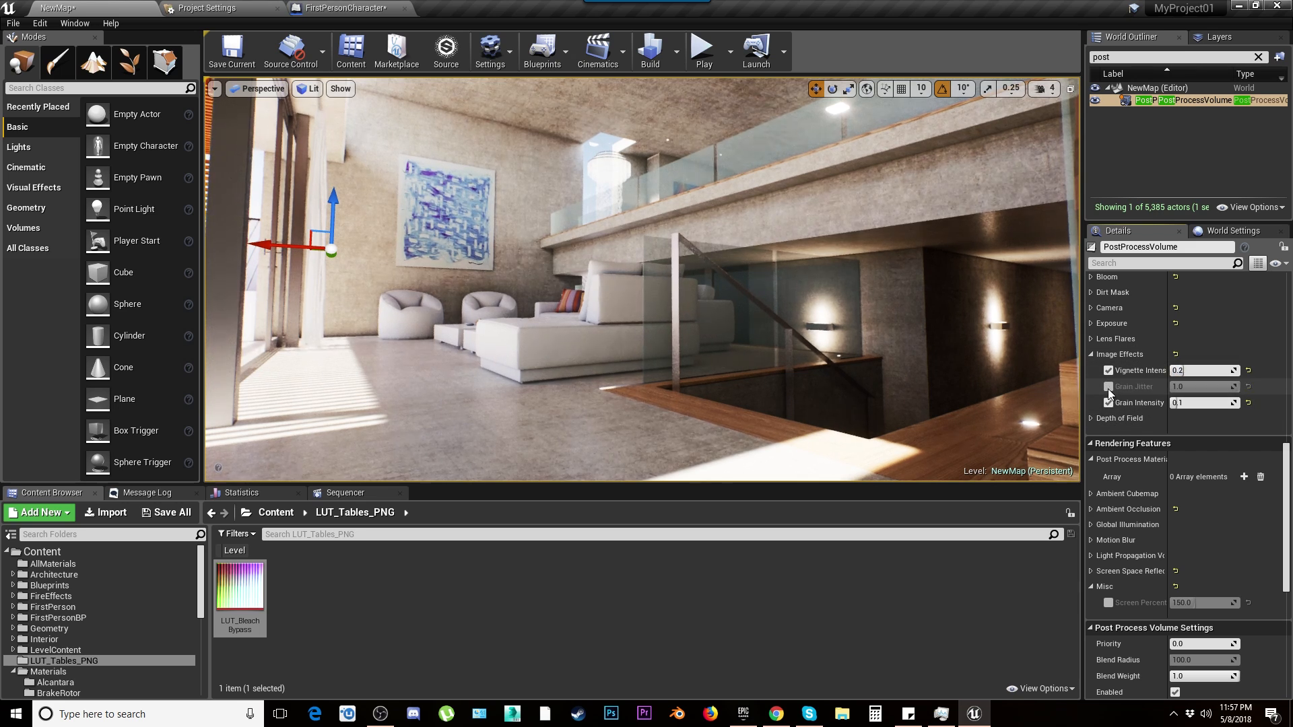
click(1109, 386)
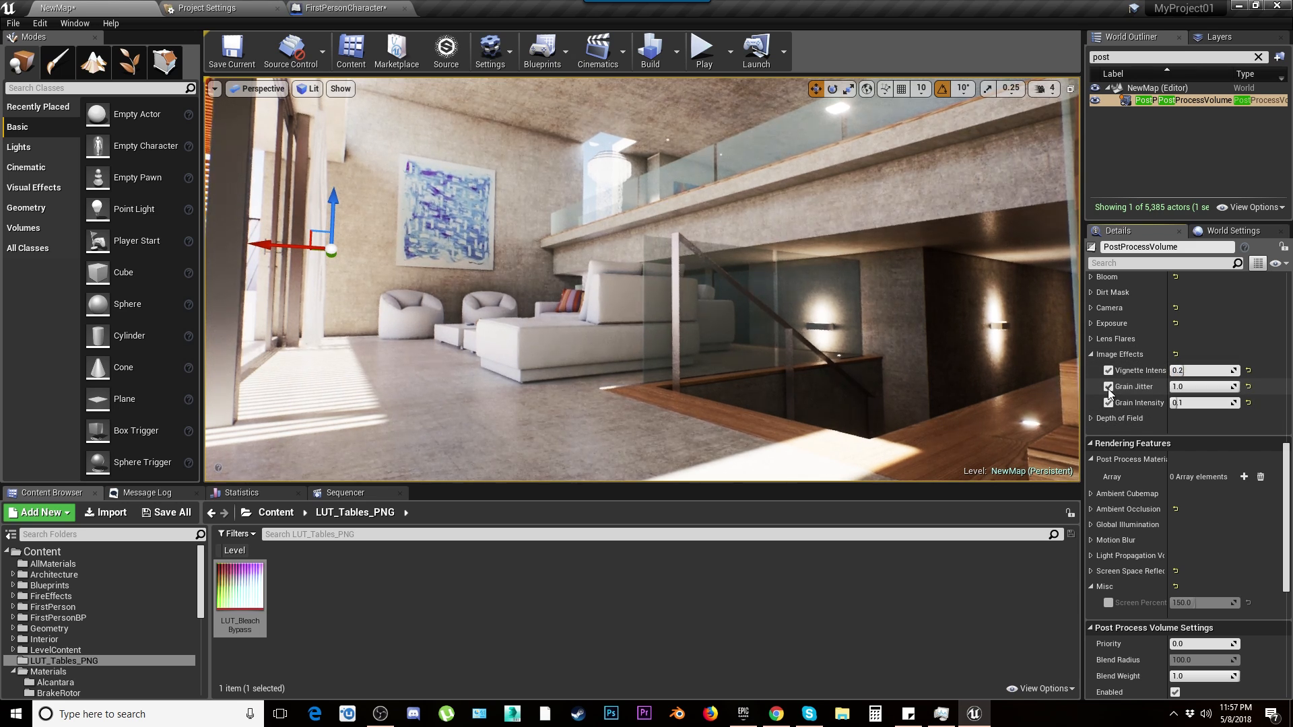
click(1108, 403)
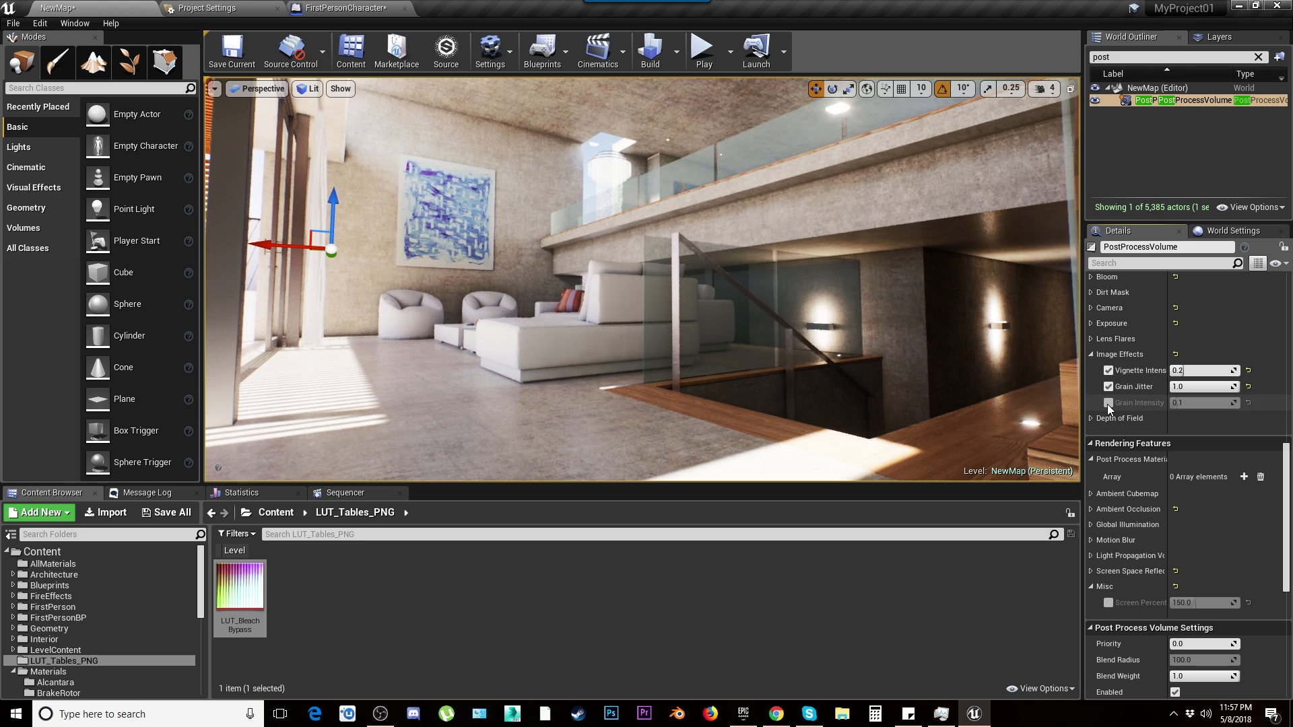
click(1109, 403)
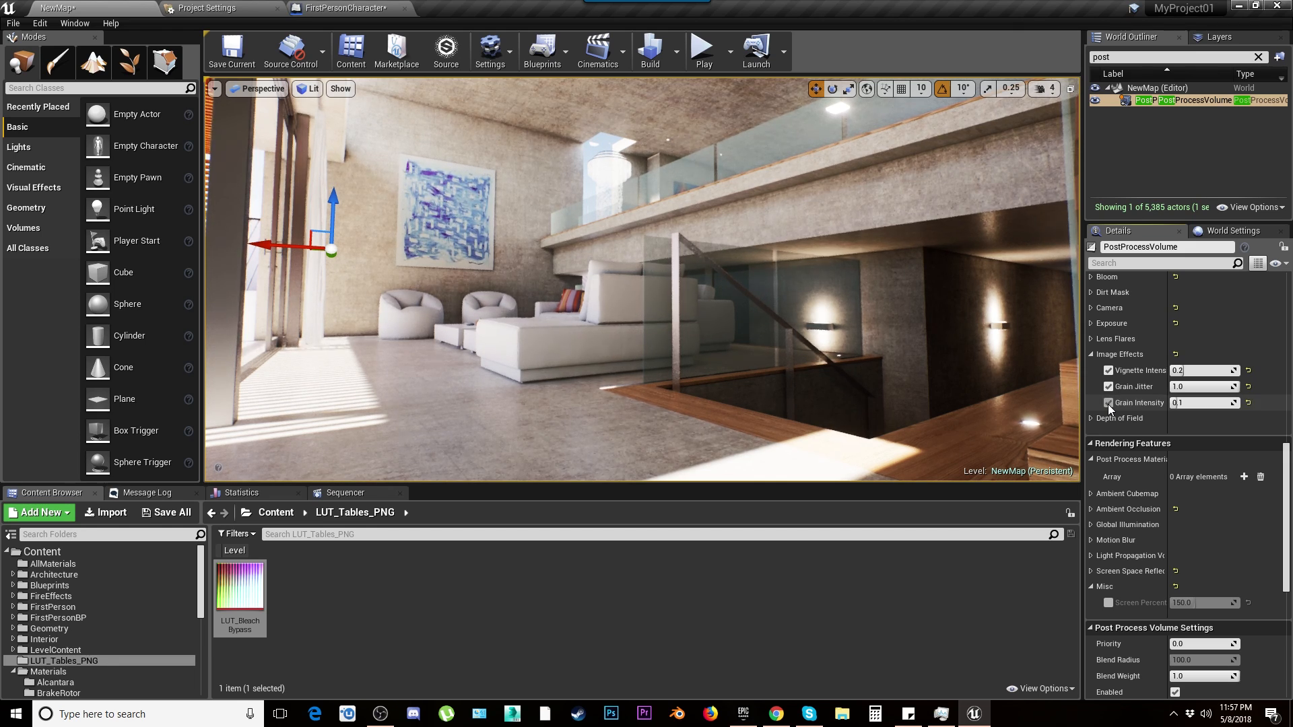
click(1109, 386)
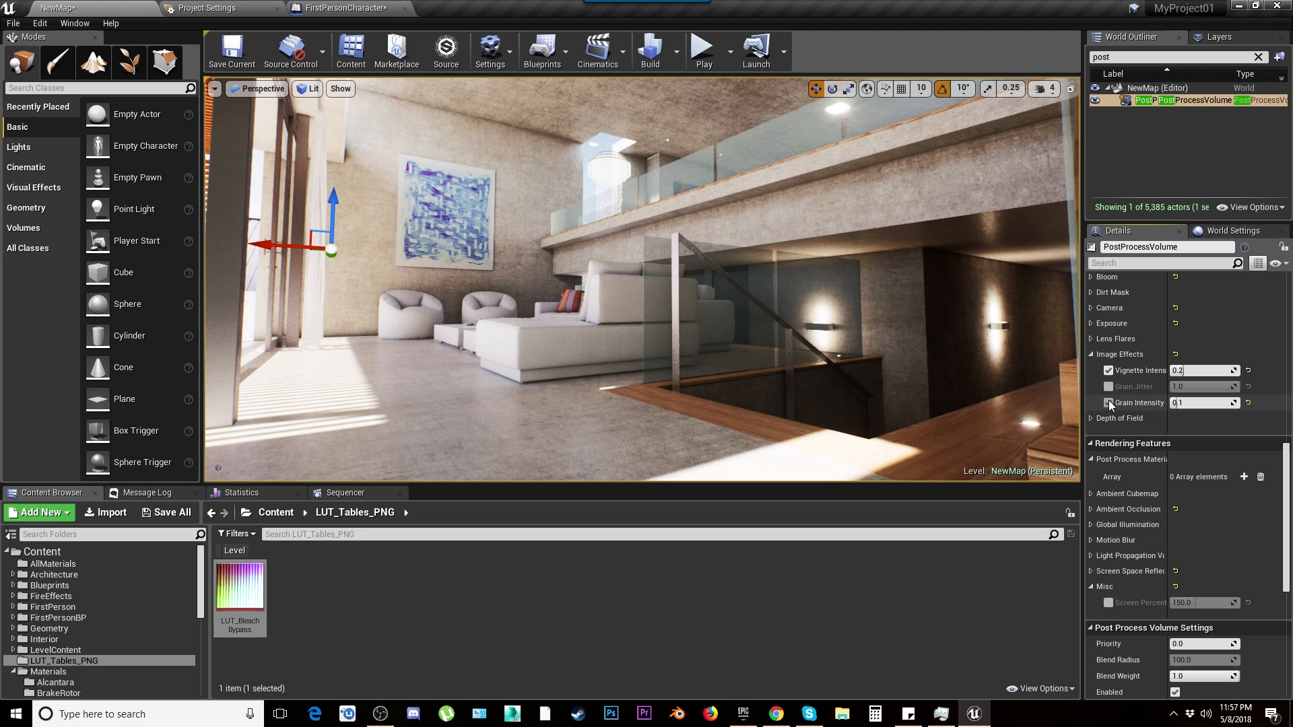
click(1108, 386)
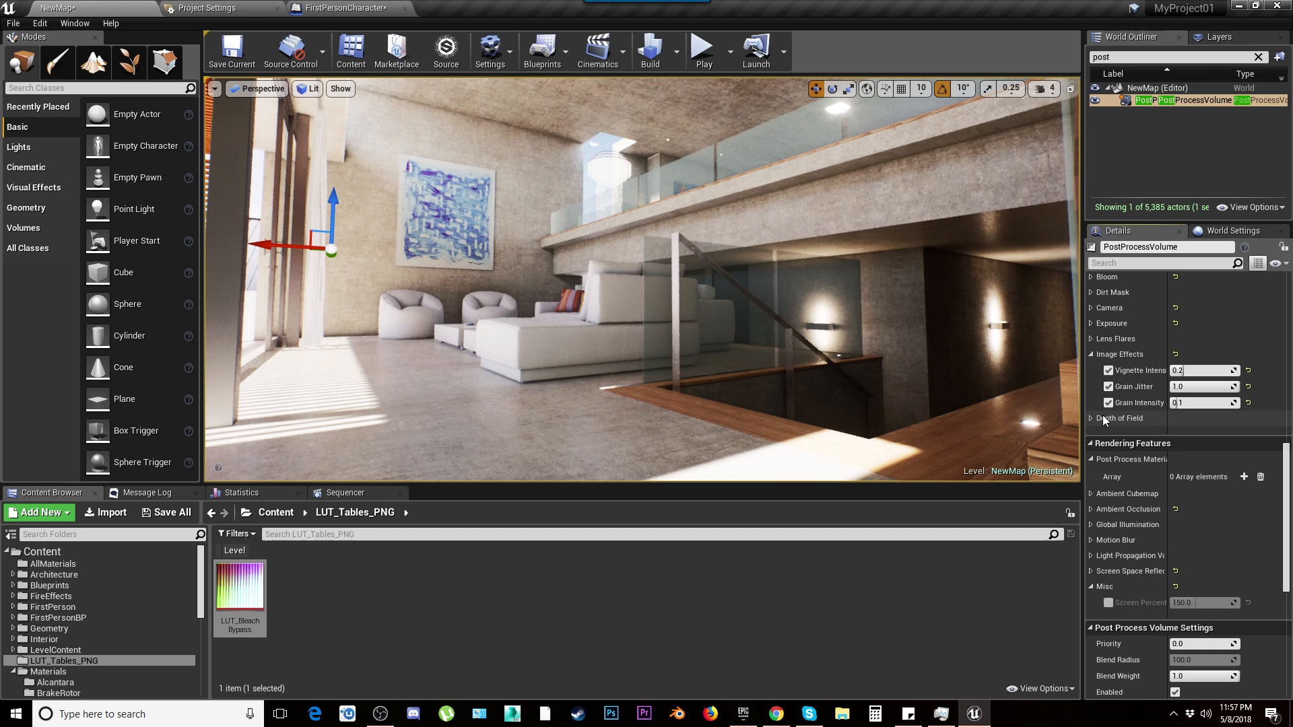
Set ambient occlusion intensity 1.0 and radius 20, clearing the Radius in World Space override
click(1109, 403)
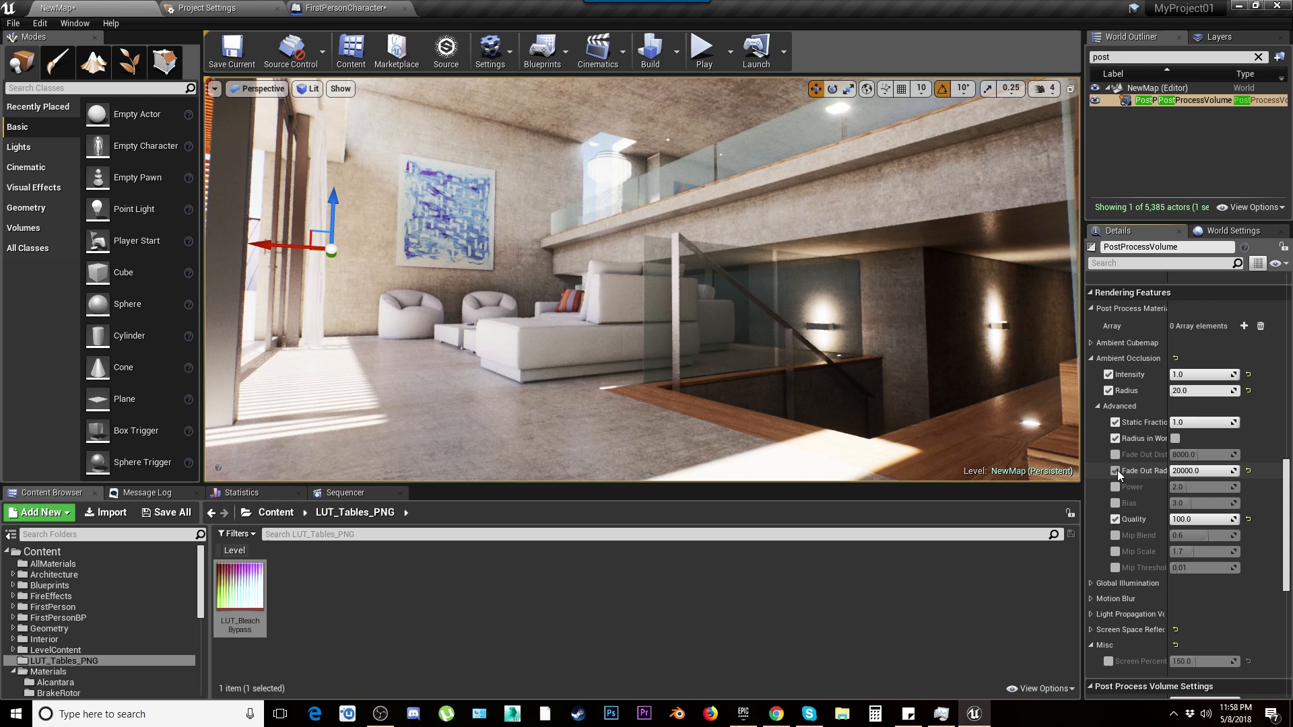
mouse_move(1202, 470)
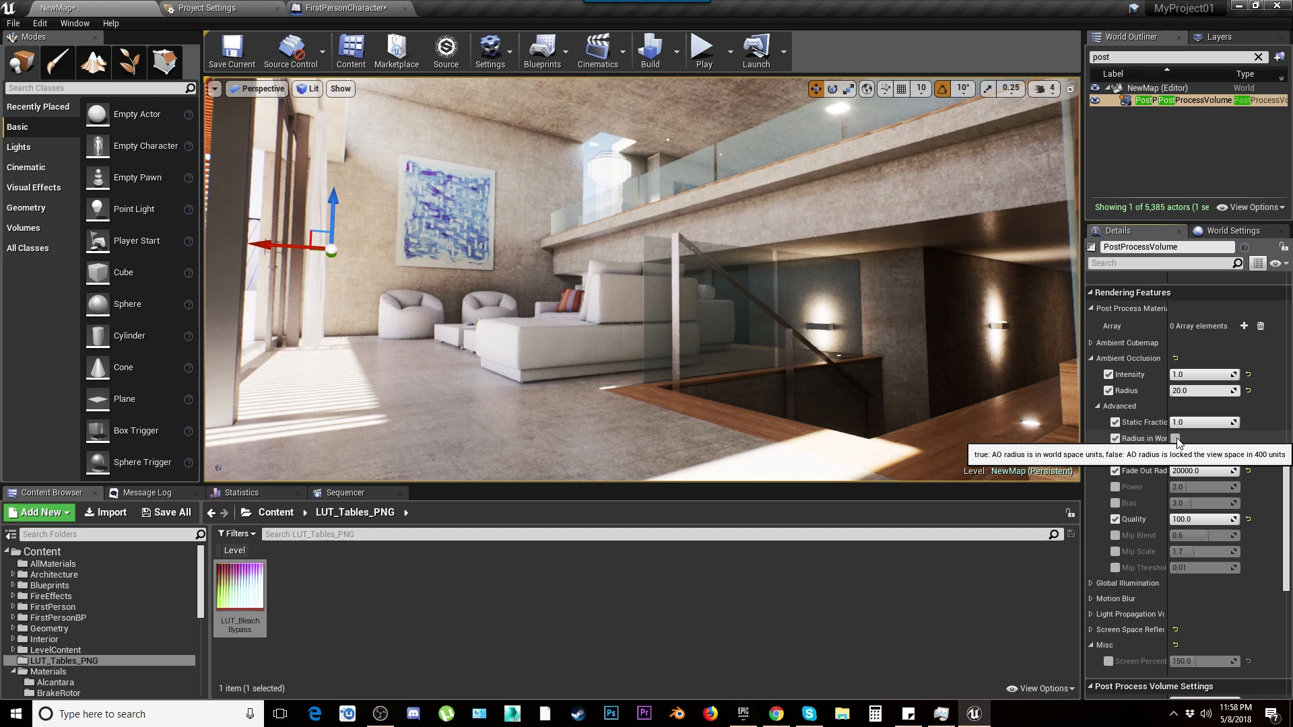
click(1177, 438)
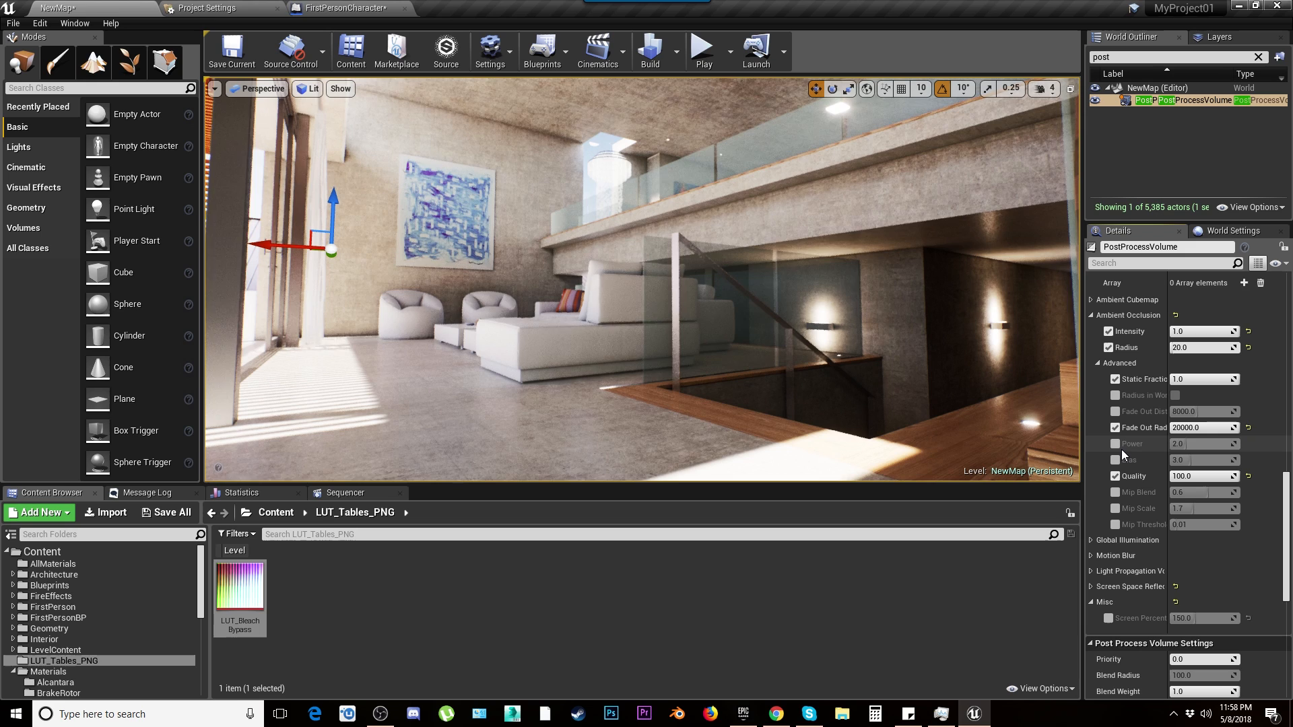
scroll(down, 3)
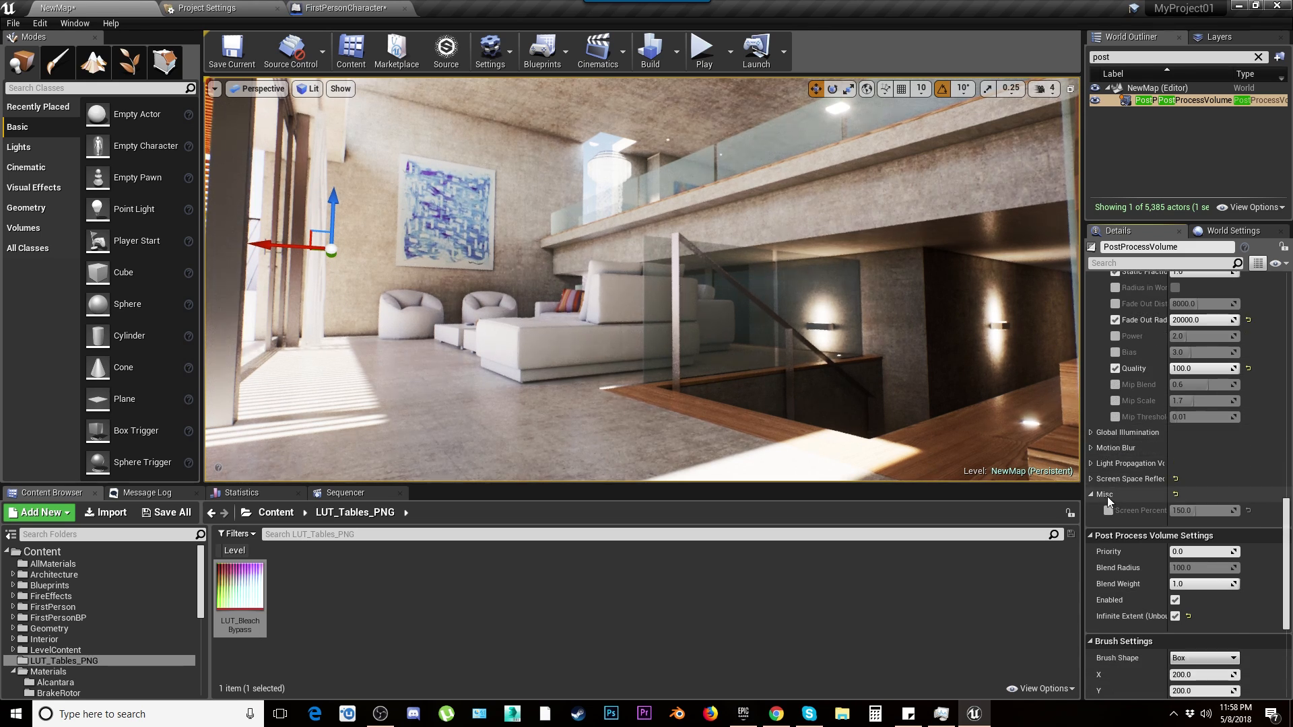
Expand Screen Space Reflections and uncheck the Screen Percentage override under Misc
click(1128, 479)
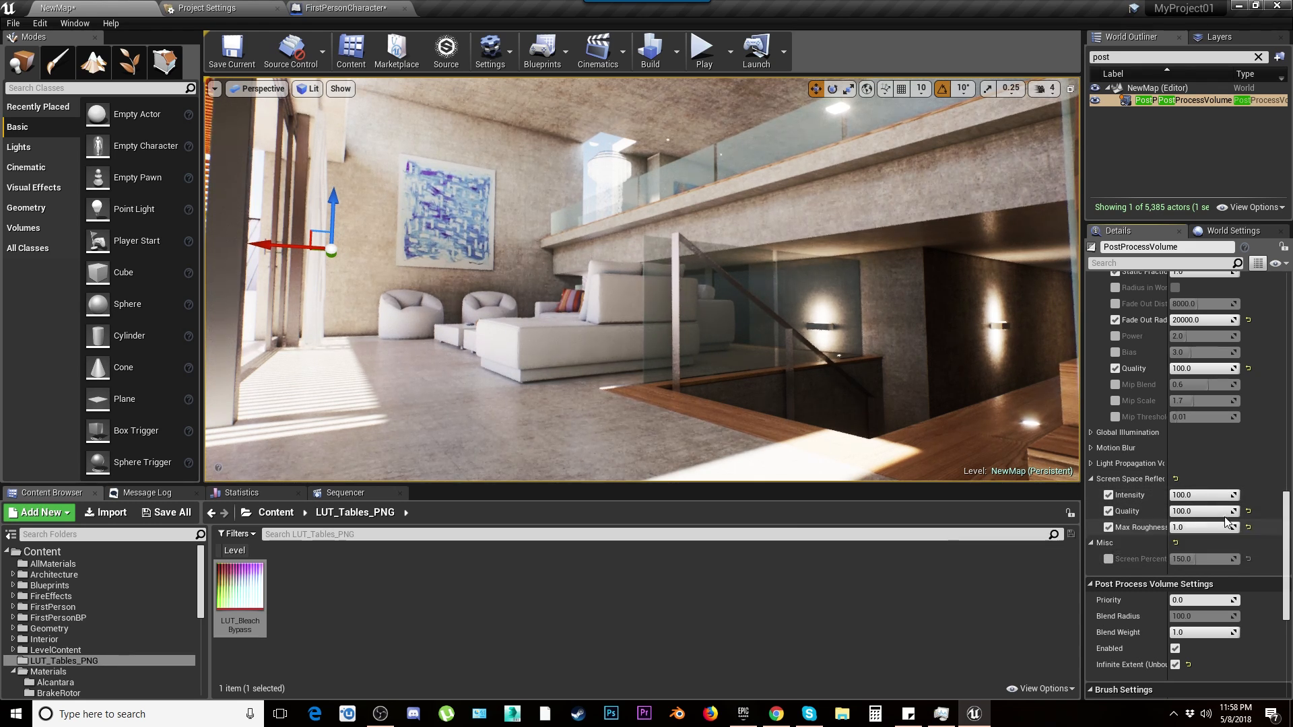
scroll(down, 3)
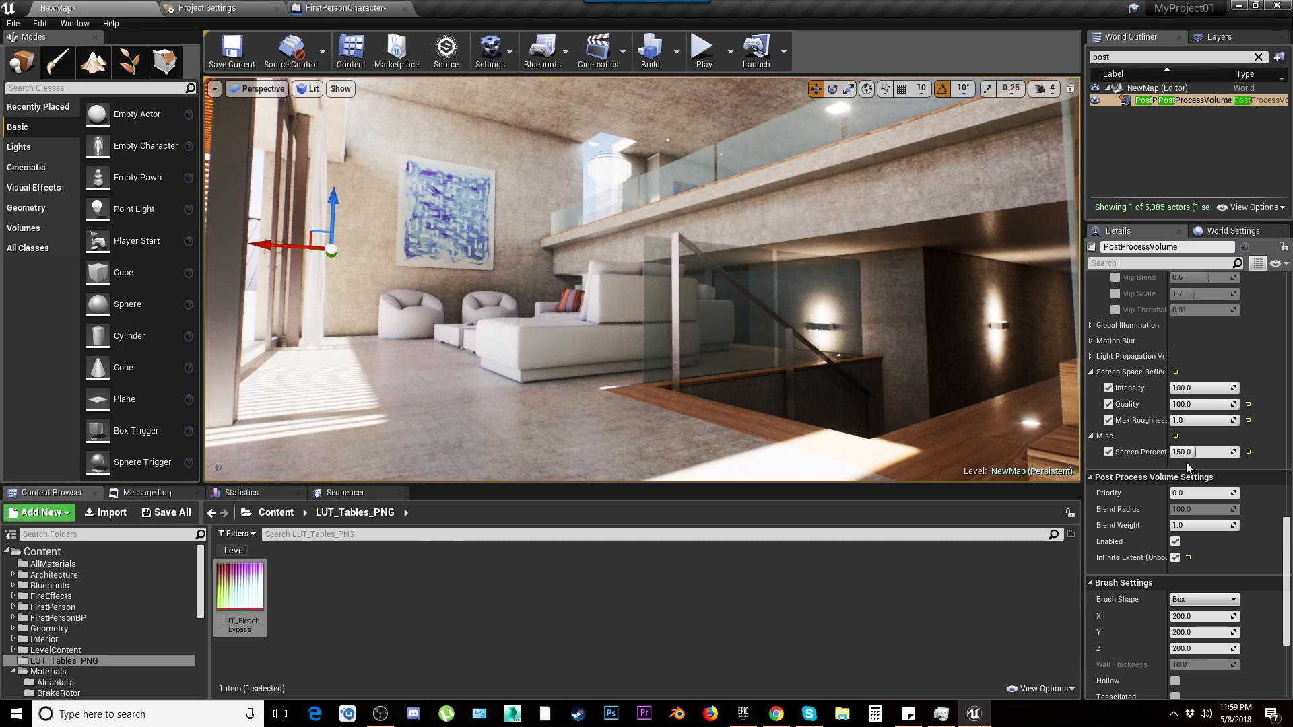
click(1108, 451)
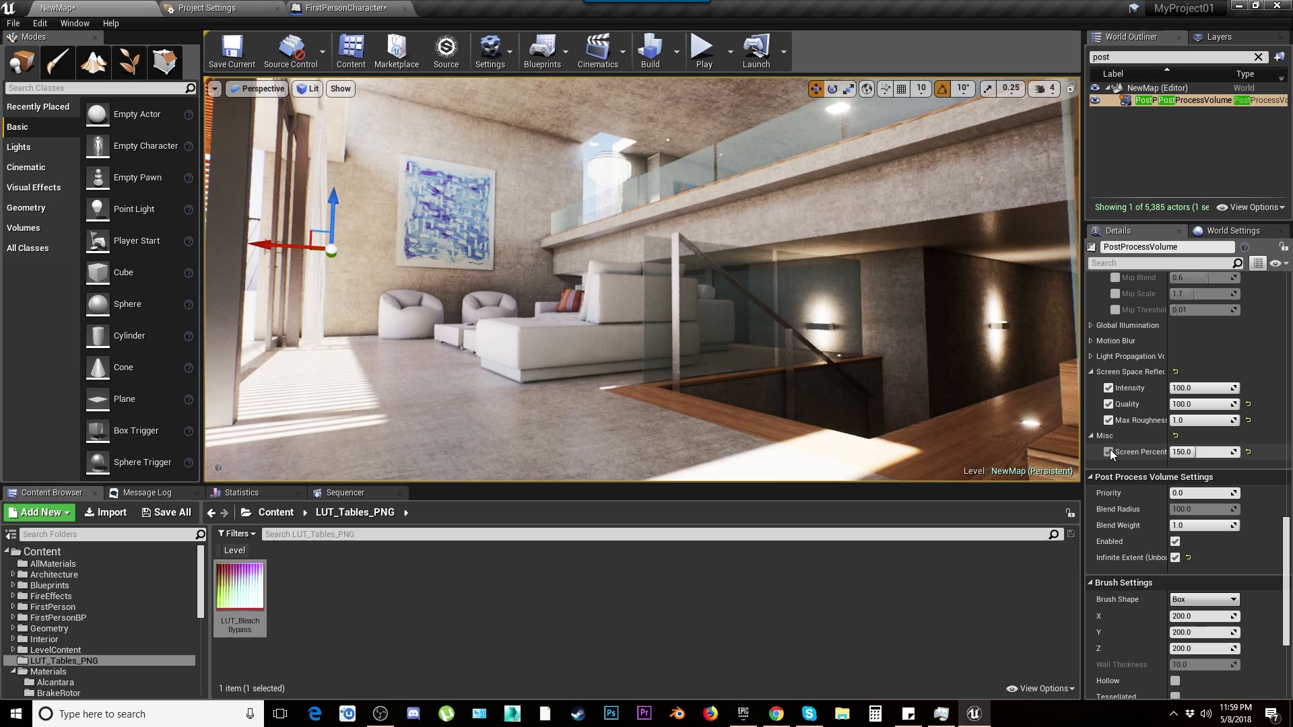
click(1108, 451)
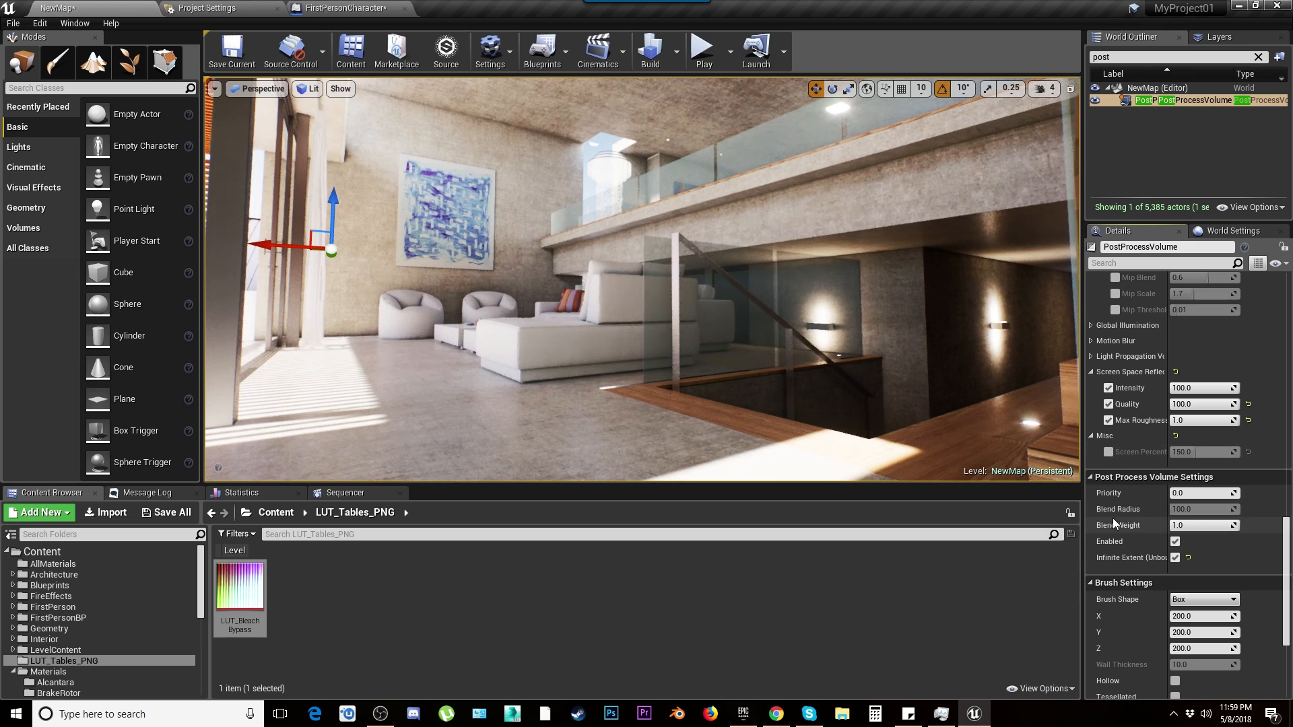
Return the Details panel to the Color Grading and Film overrides (temperature 7000, film slope 0.95)
click(1175, 541)
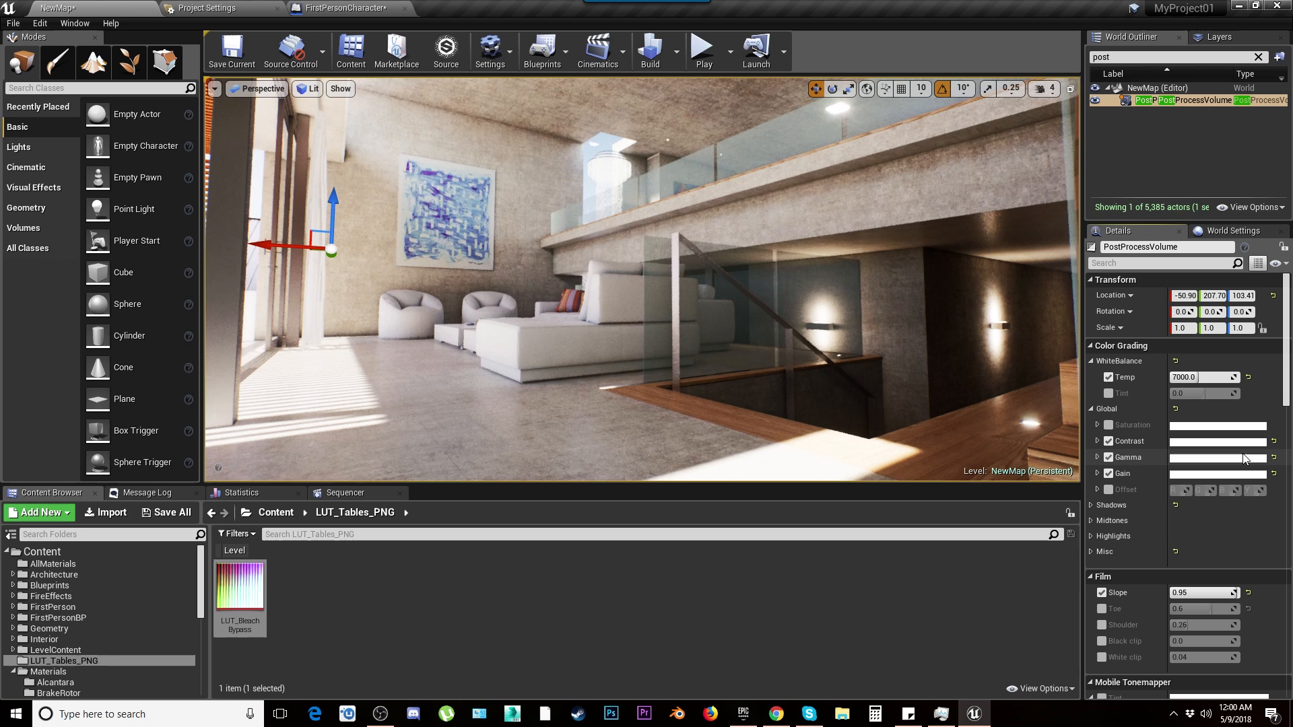
Scroll the Details panel down toward Post Process Volume Settings to disable the volume
scroll(down, 3)
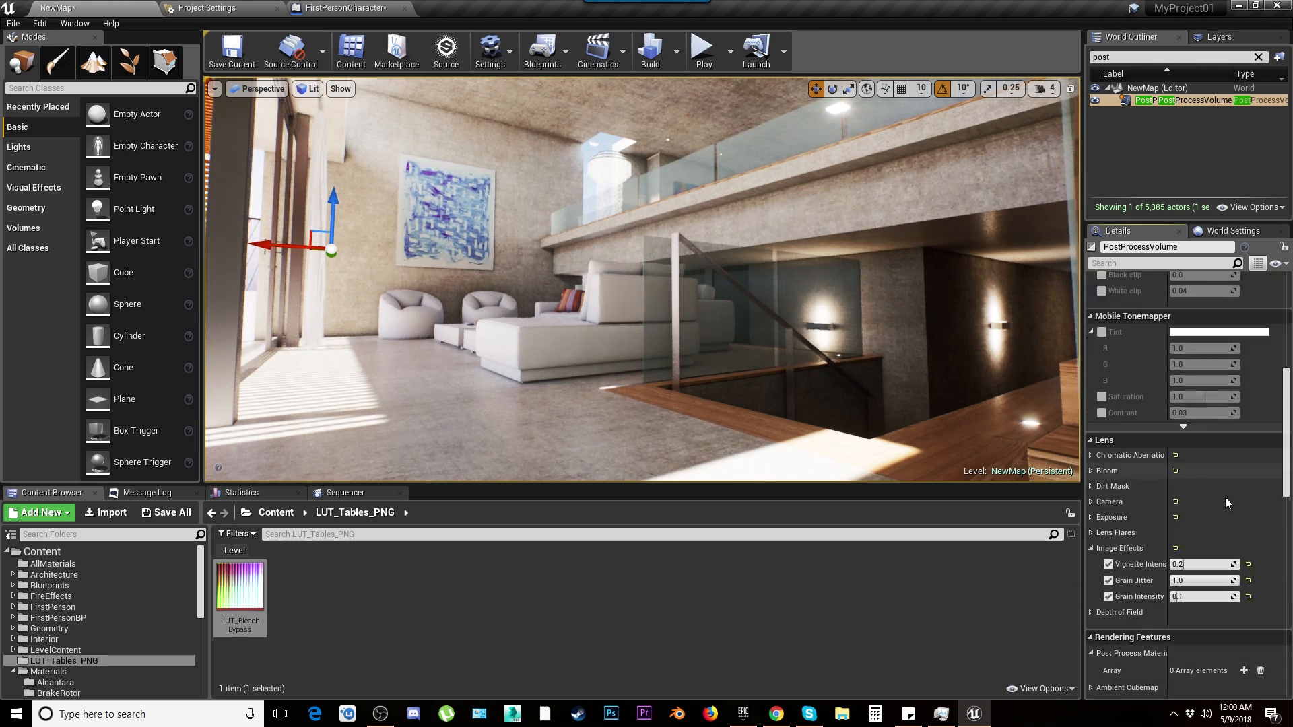
scroll(down, 3)
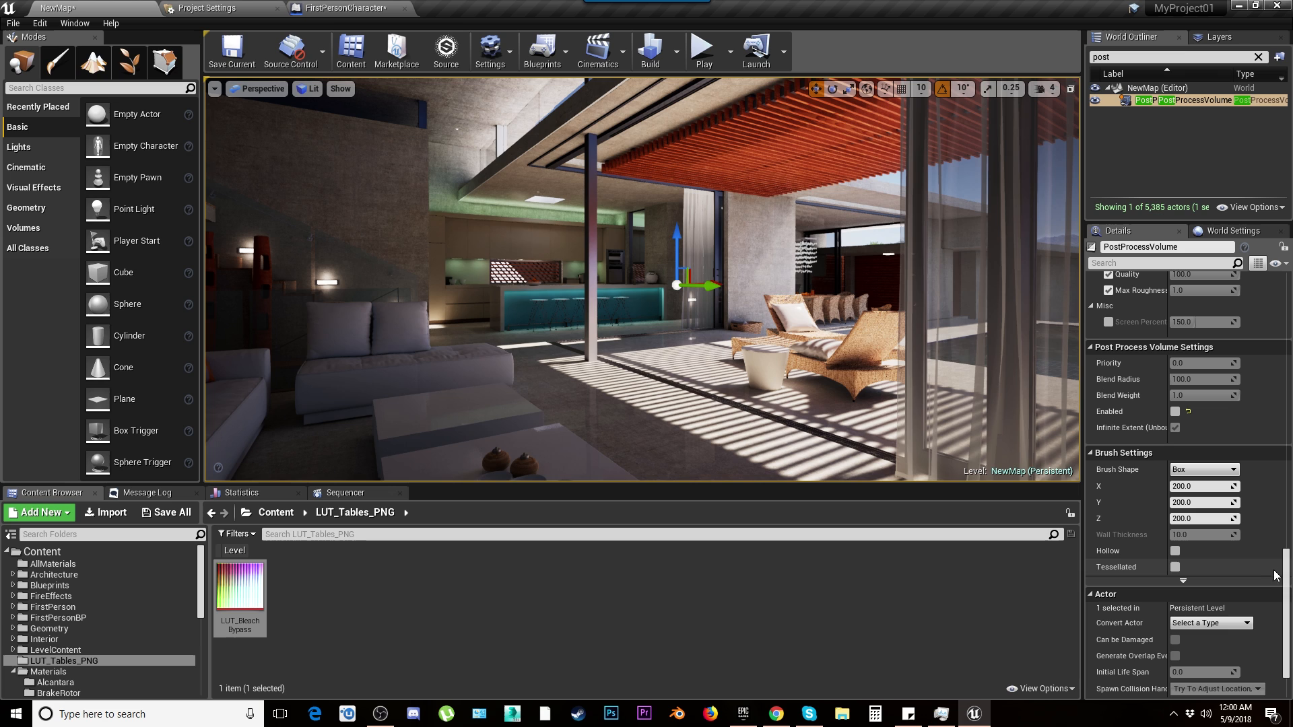
Tick Enabled under Post Process Volume Settings to restore the tuned living-area look
scroll(down, 3)
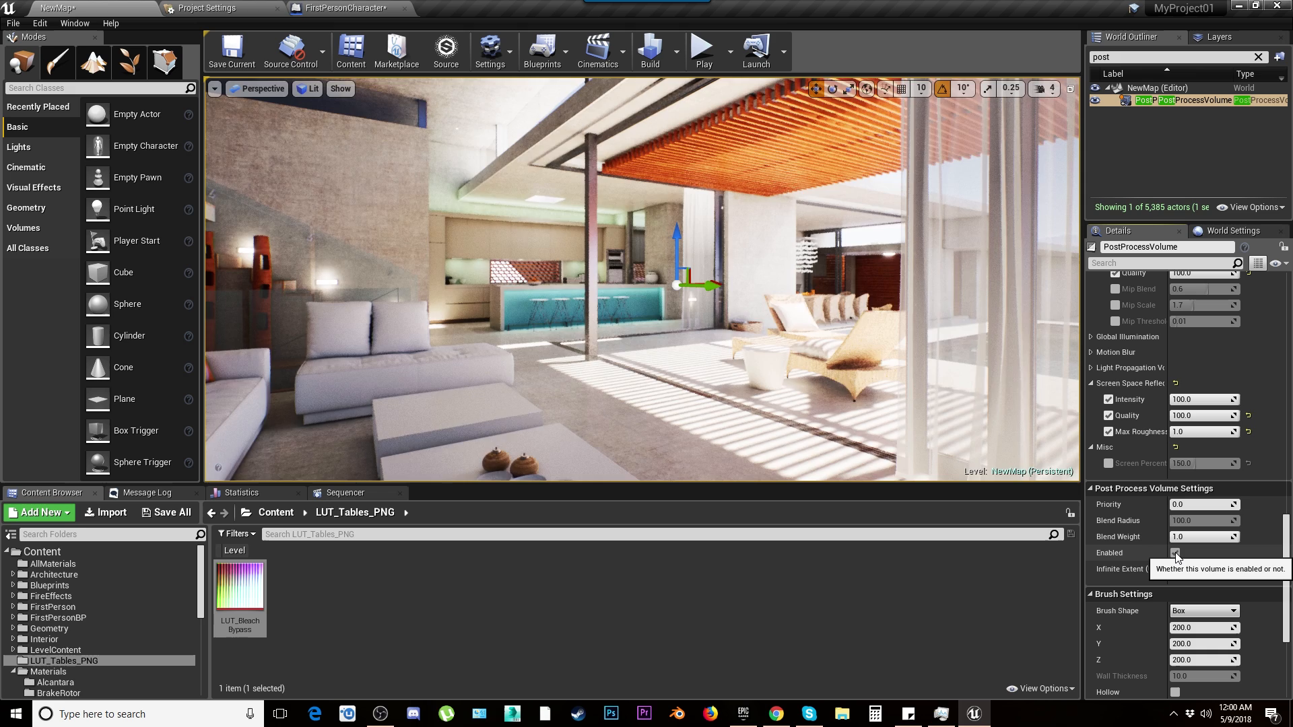
click(1175, 569)
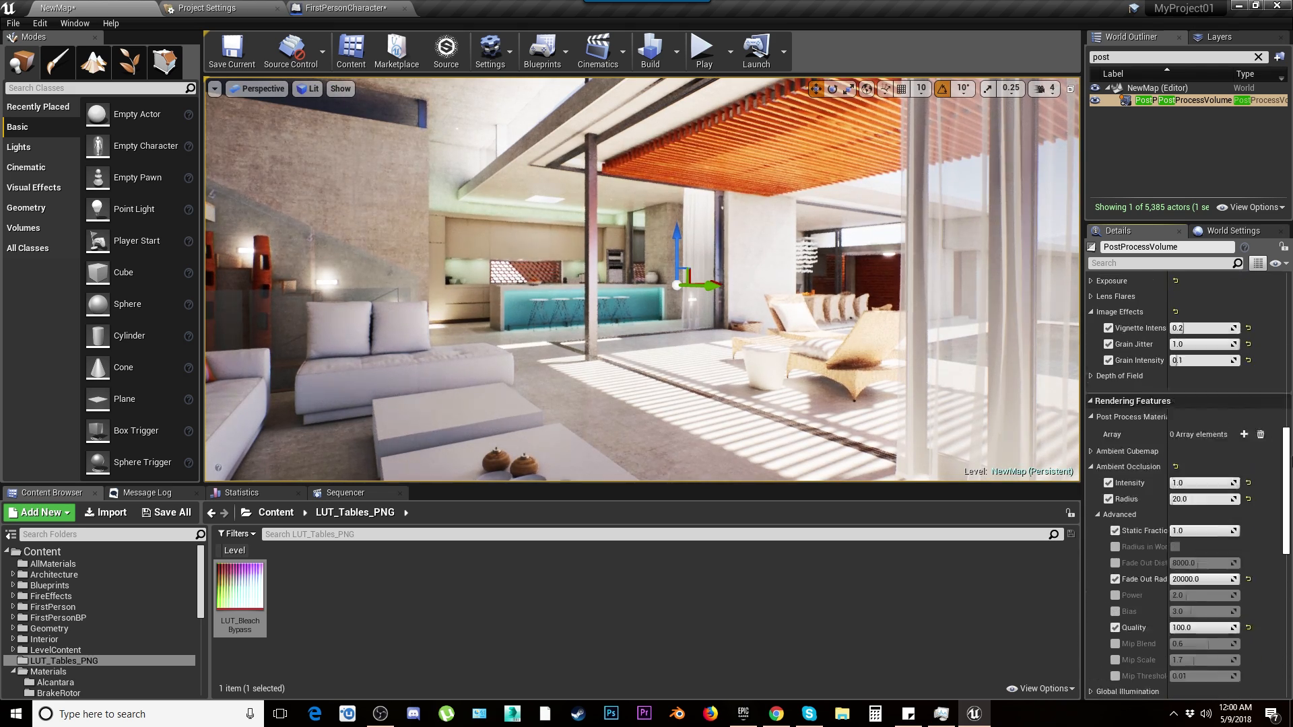
scroll(down, 3)
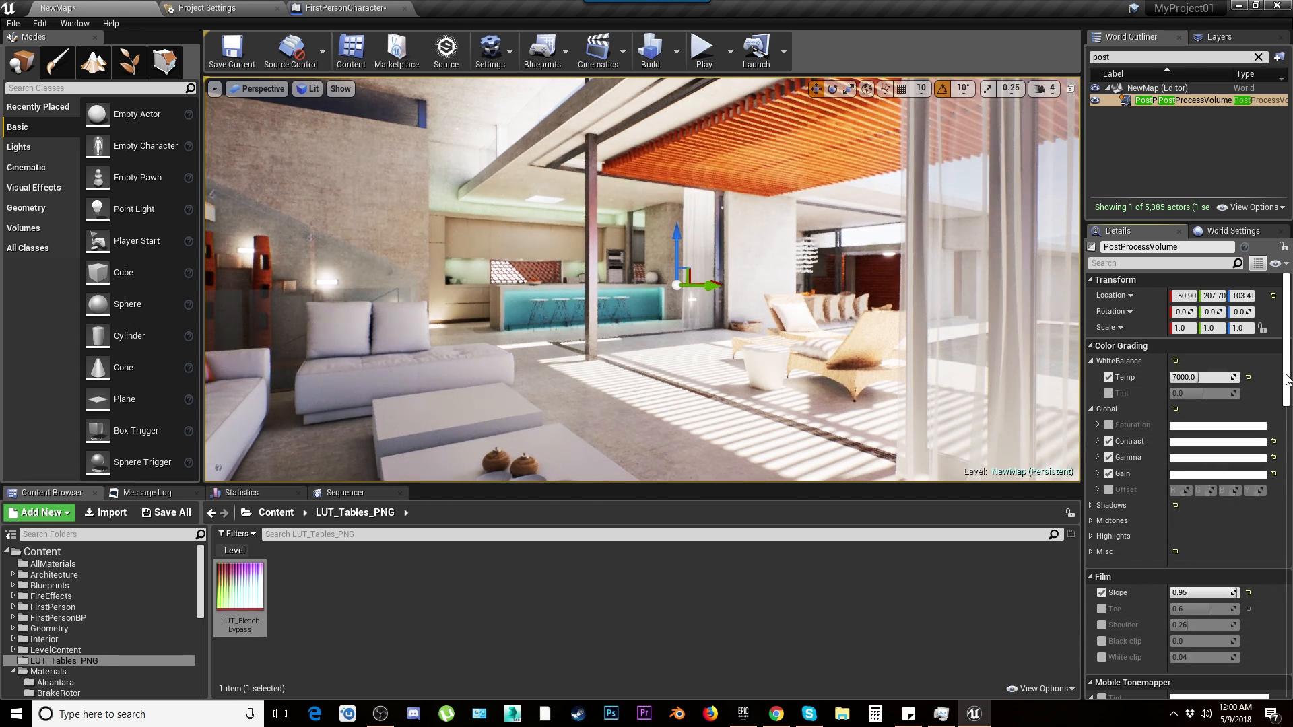
Collapse Tint and Mobile Tonemapper, then scroll to Lens (vignette 0.2, grain intensity 0.1)
scroll(down, 3)
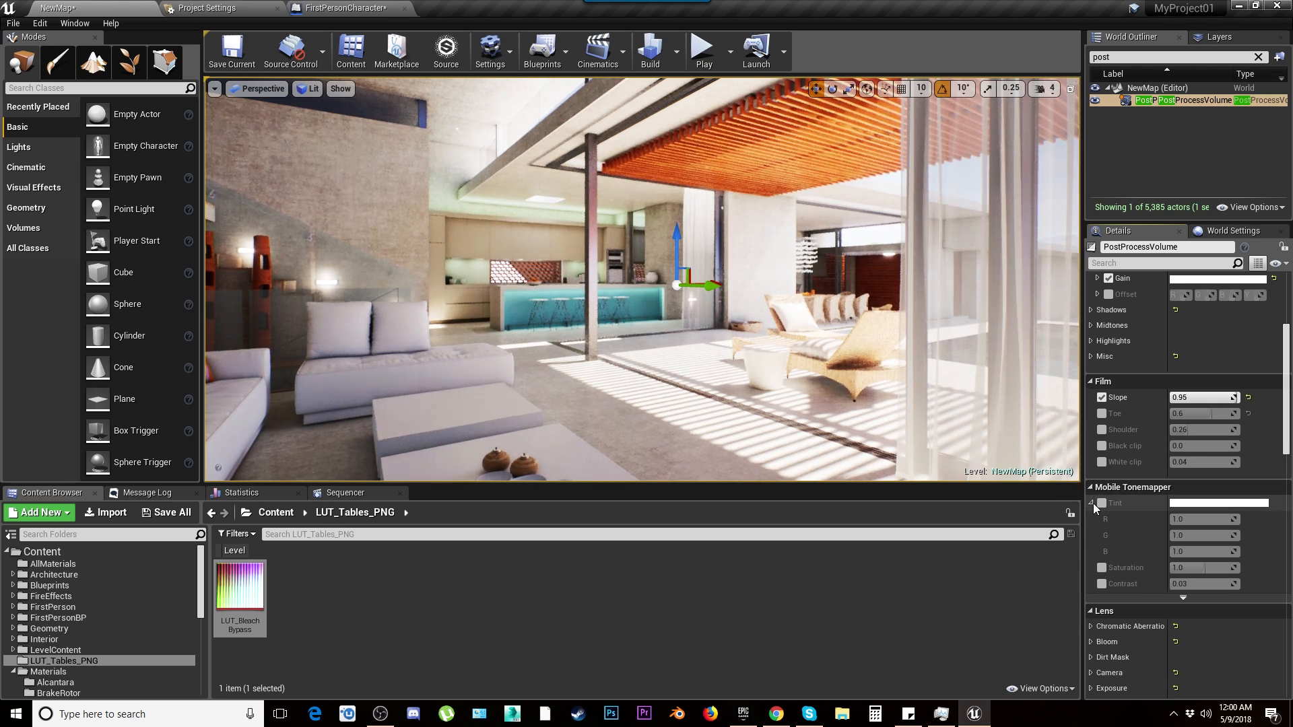
click(1091, 486)
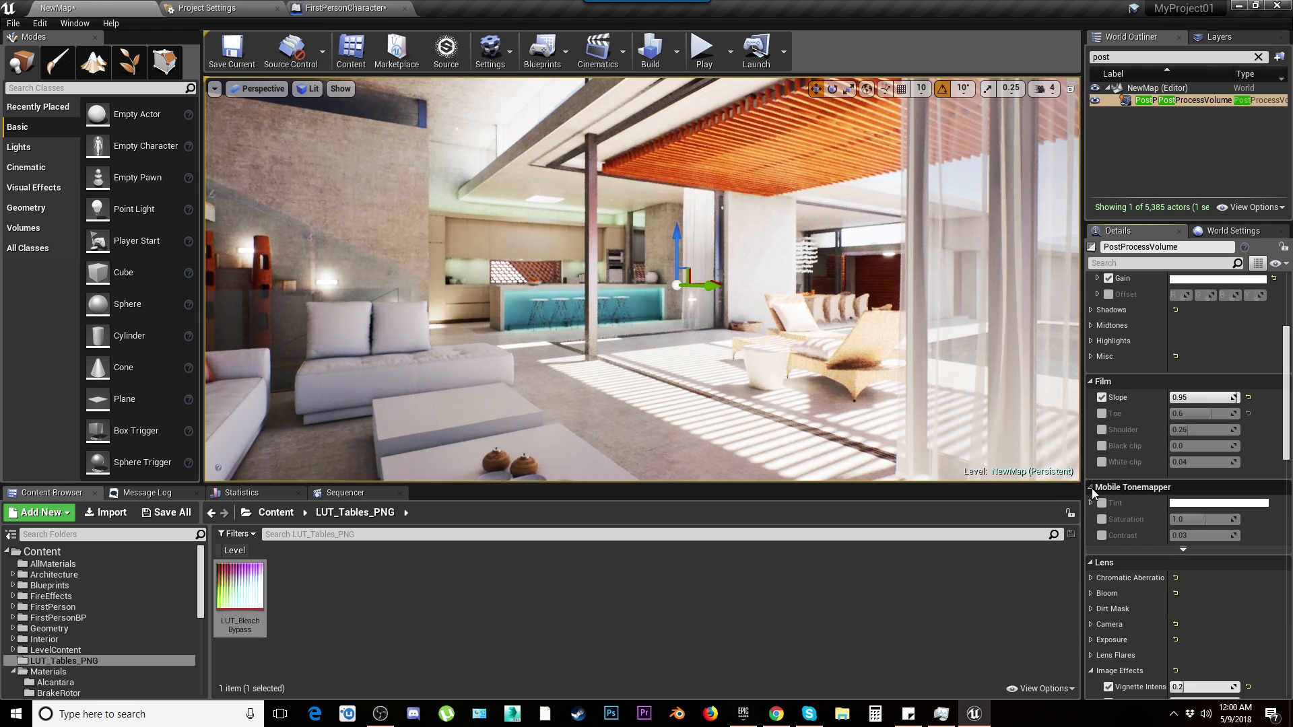
click(1090, 486)
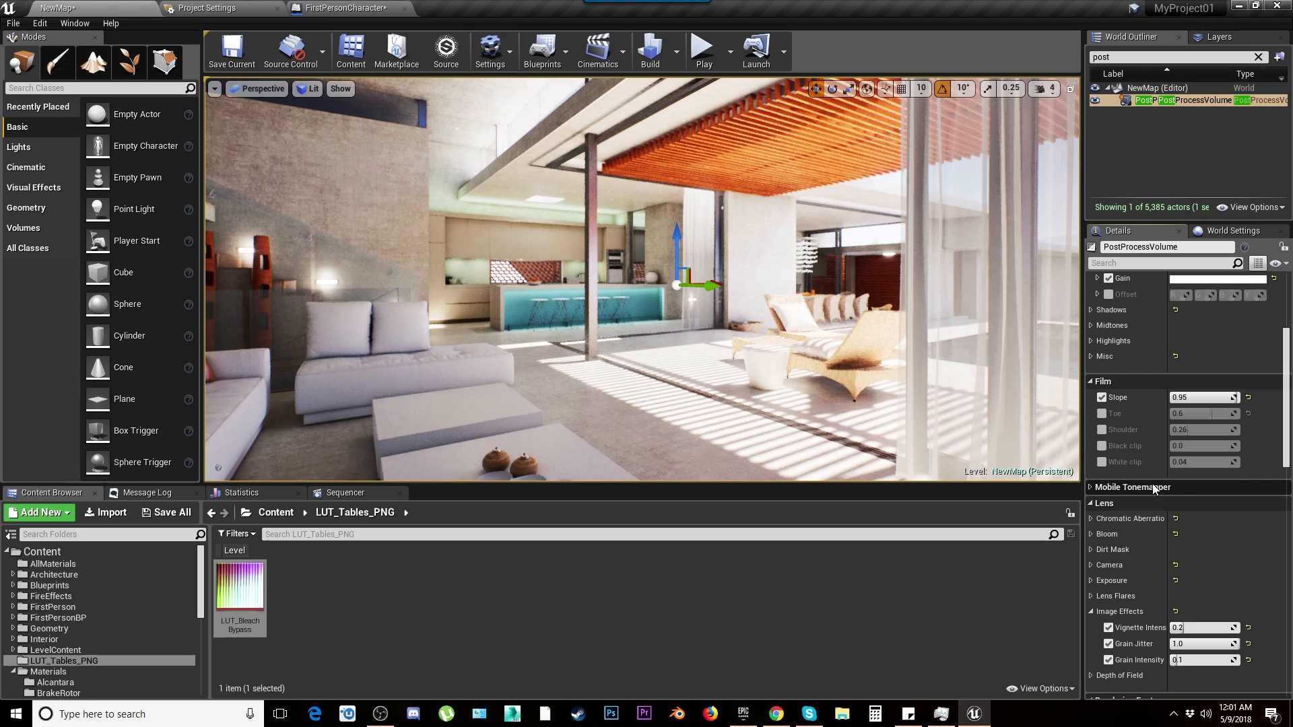
click(1090, 486)
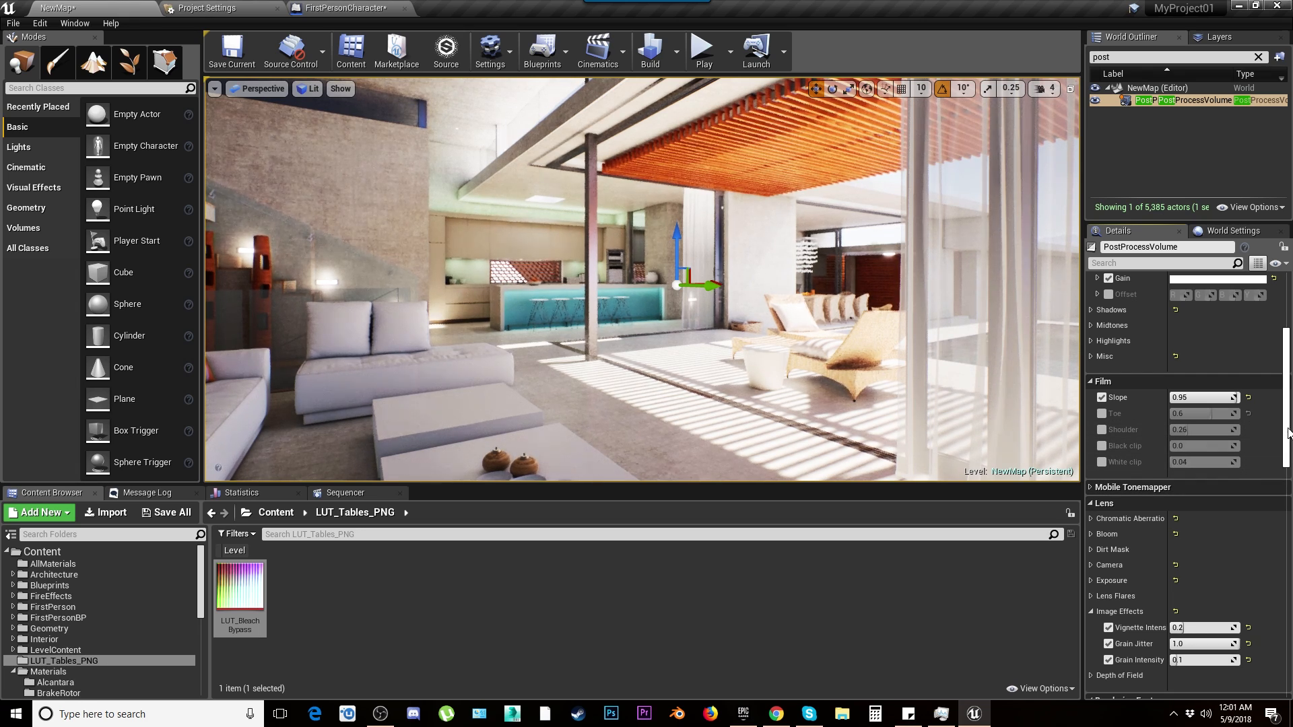
scroll(down, 3)
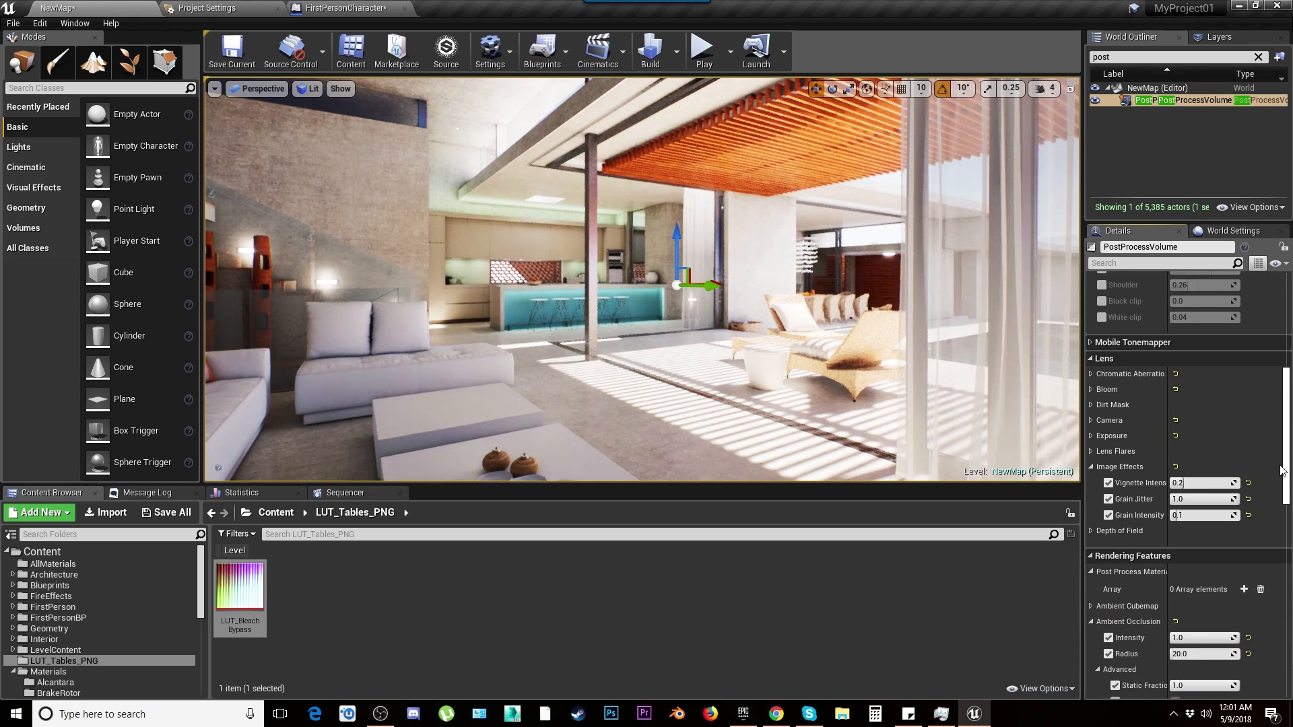